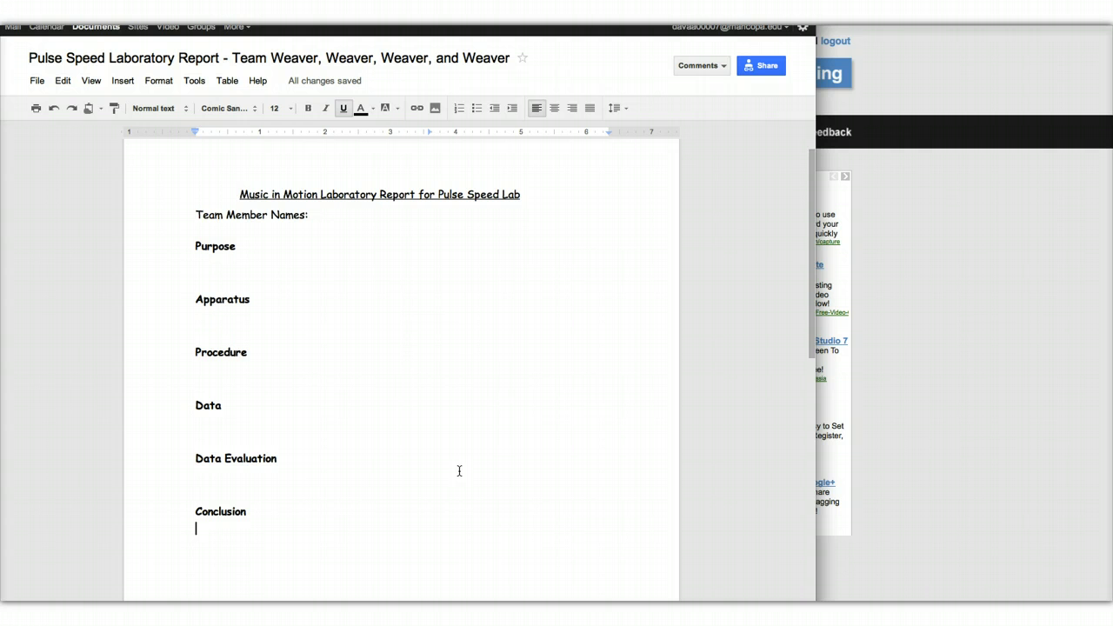
mouse_move(235, 171)
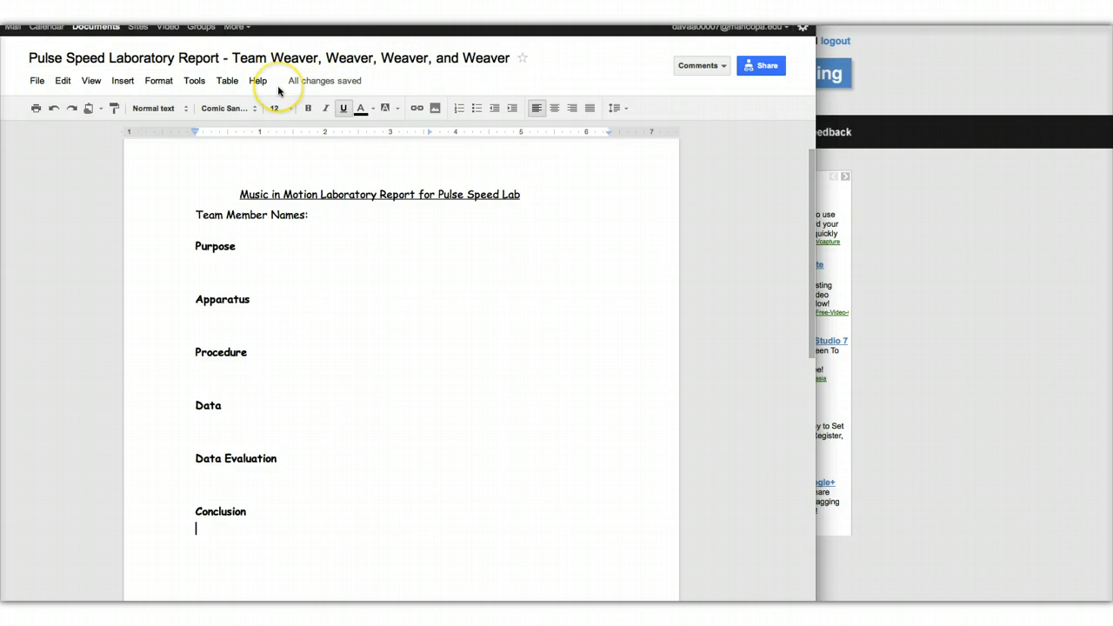
mouse_move(344, 83)
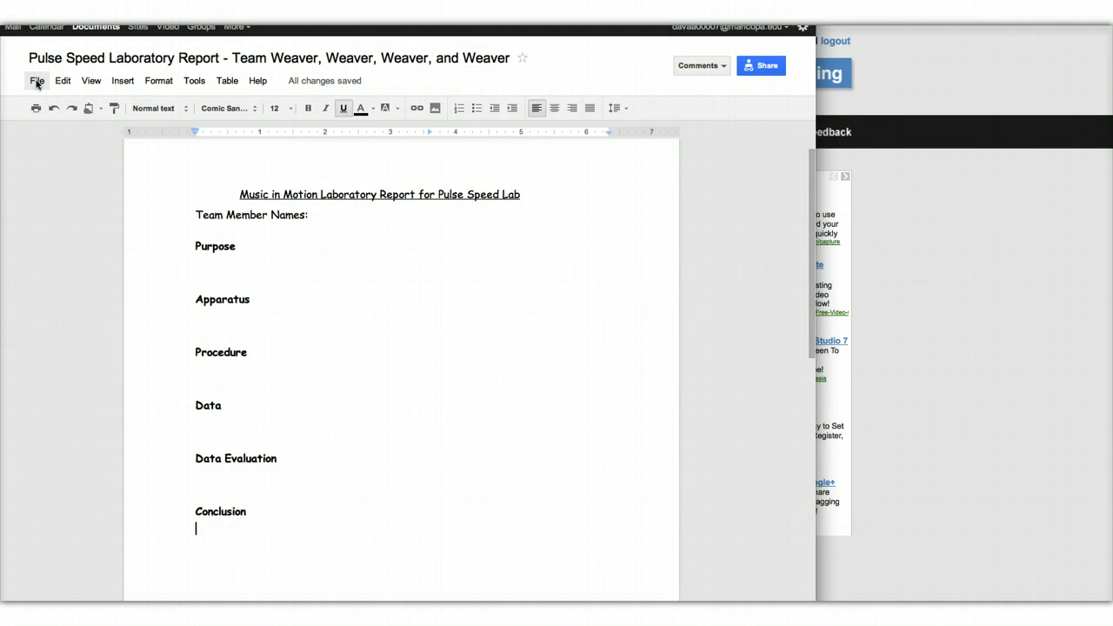
Make a copy of the Team Weaver lab report without sharing it with collaborators
left_click(36, 80)
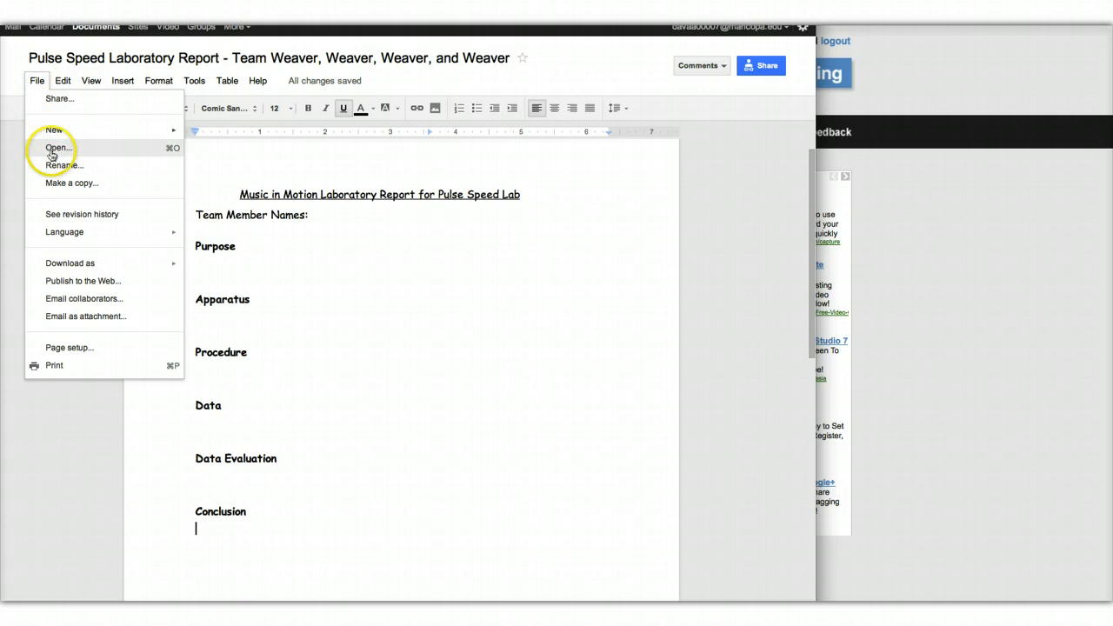
mouse_move(72, 183)
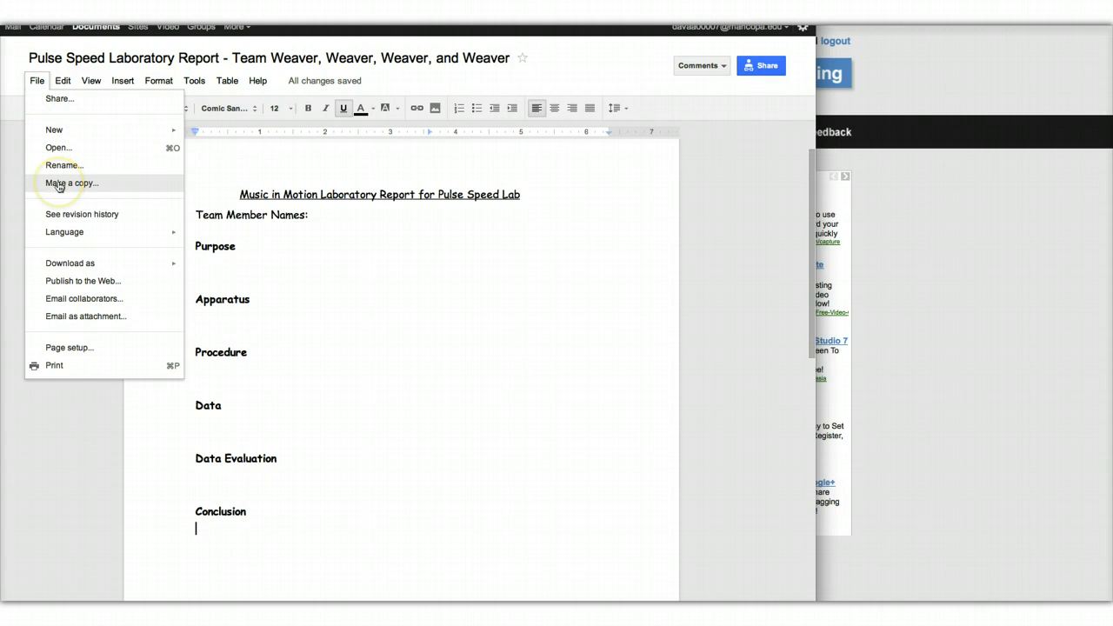
left_click(72, 183)
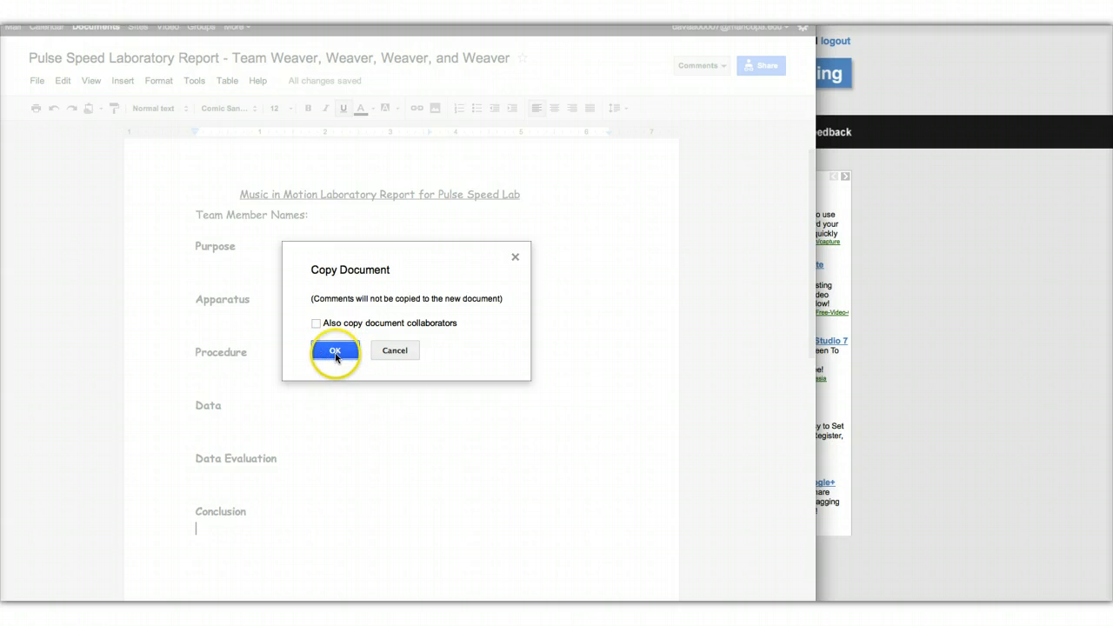
left_click(335, 350)
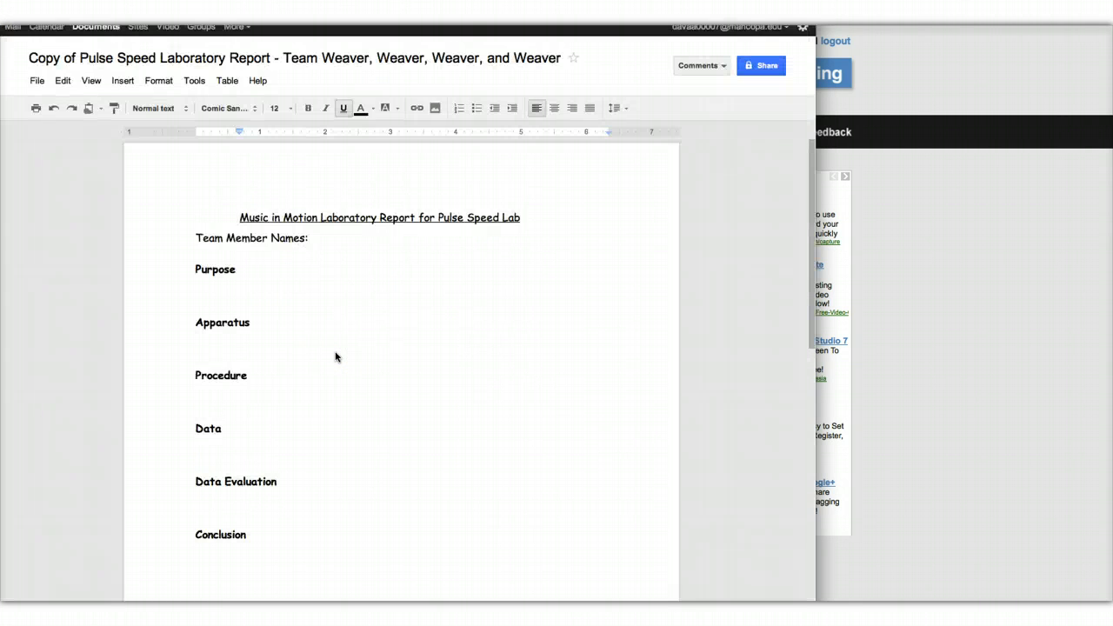
mouse_move(44, 57)
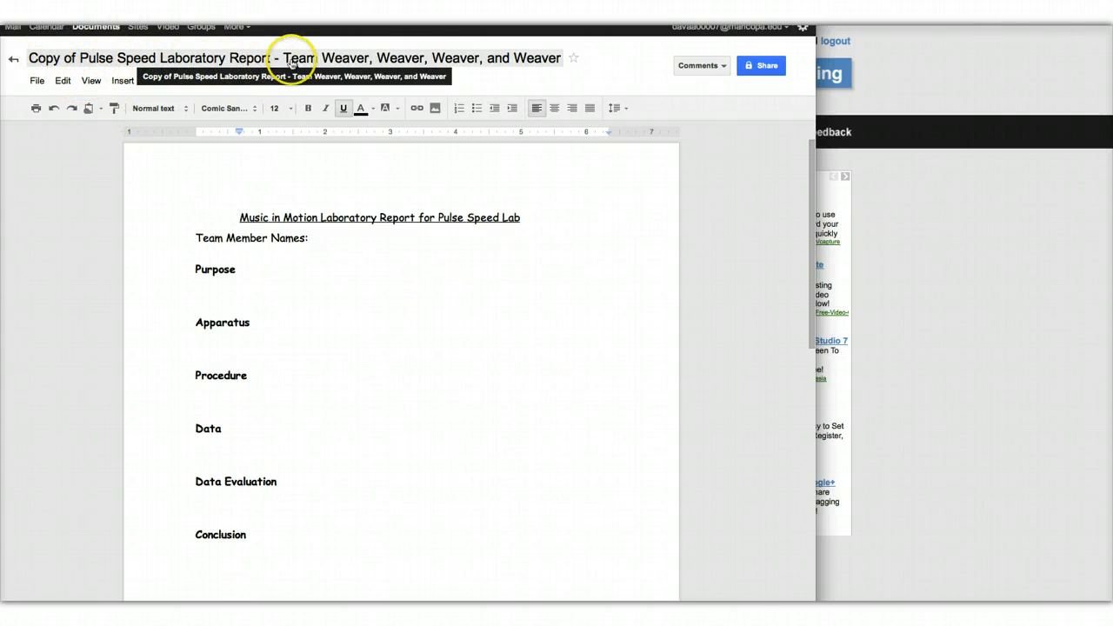
mouse_move(446, 62)
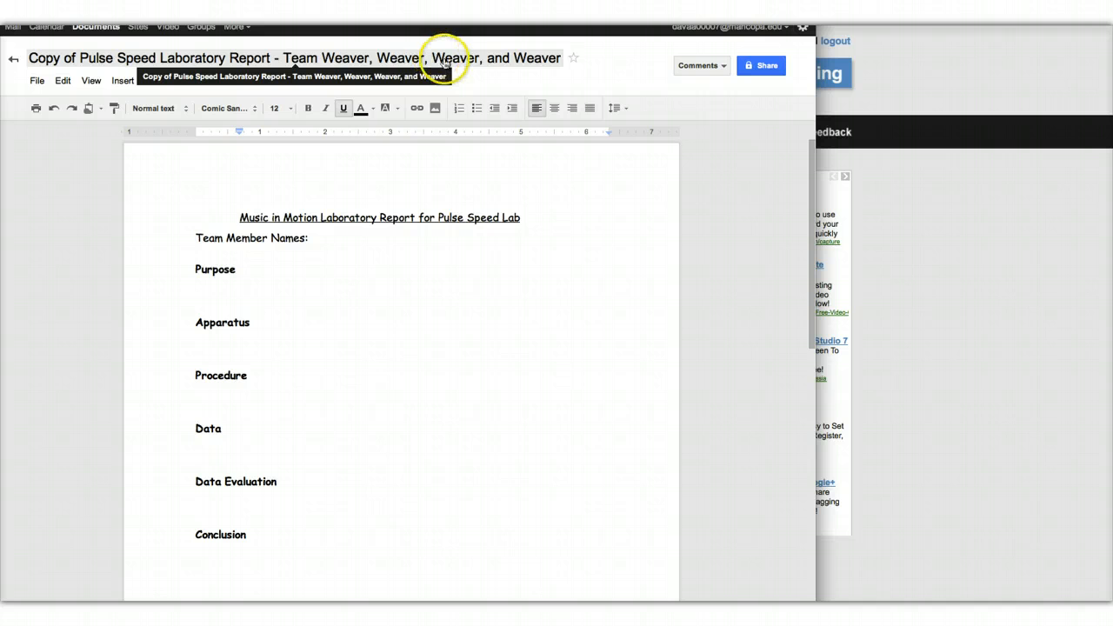
mouse_move(313, 58)
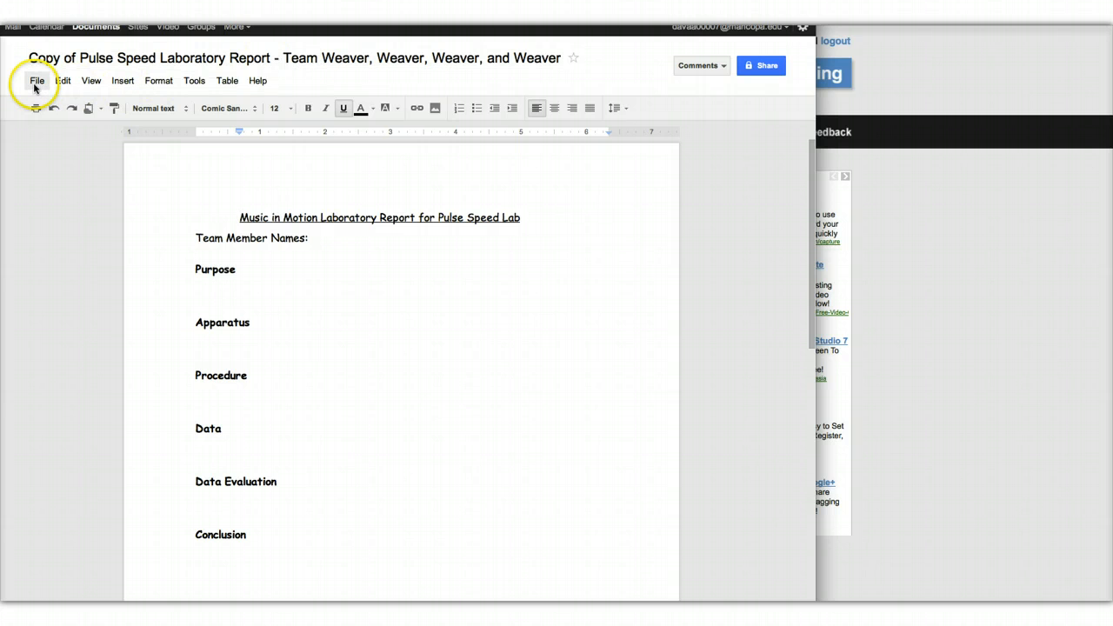
Rename the copy, replacing each Weaver with Goofy, Mickey, Minnie and Doc, and confirm
left_click(37, 80)
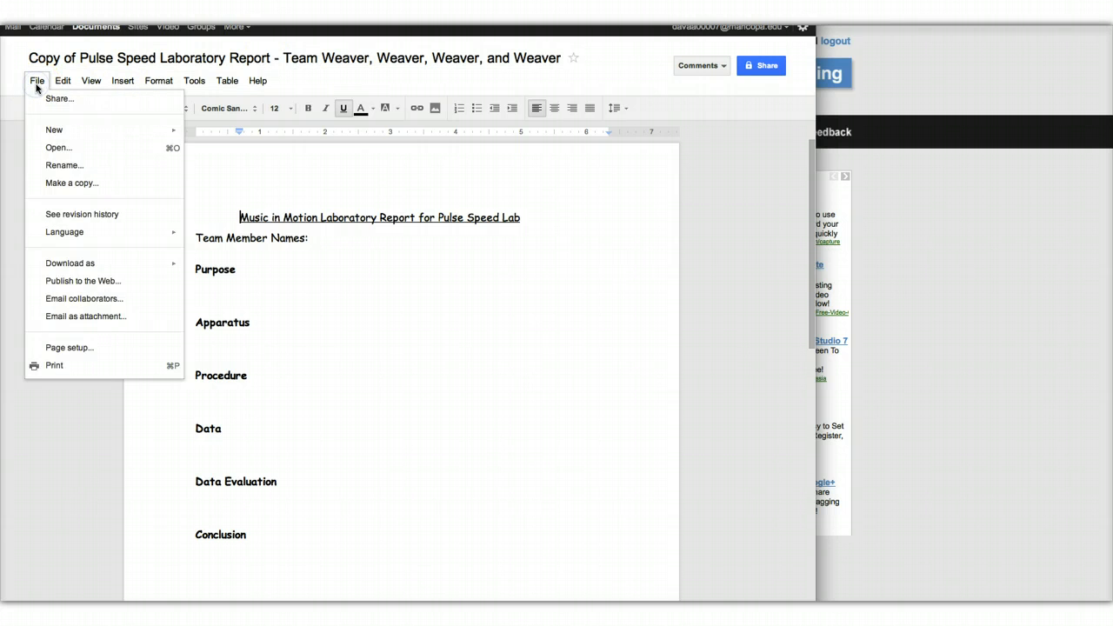
left_click(65, 166)
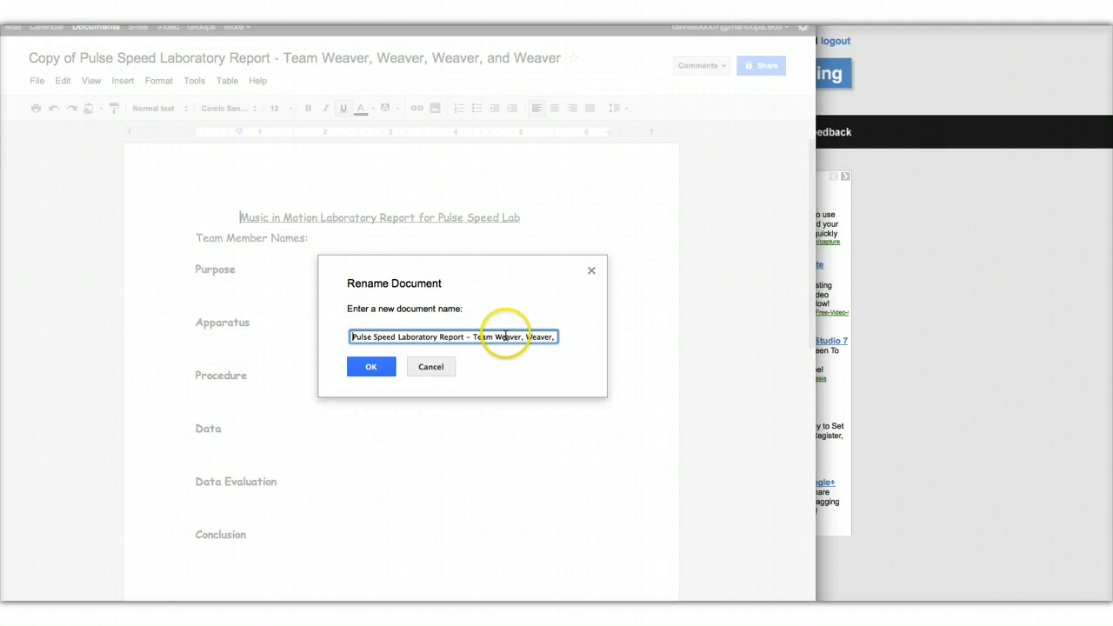
double_click(508, 337)
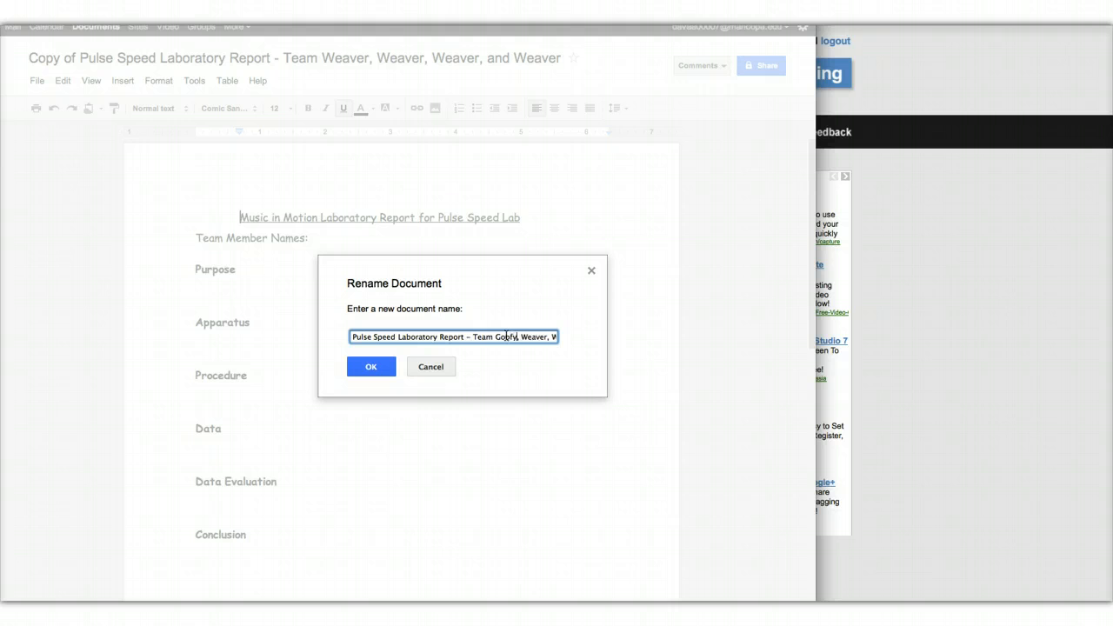
double_click(535, 337)
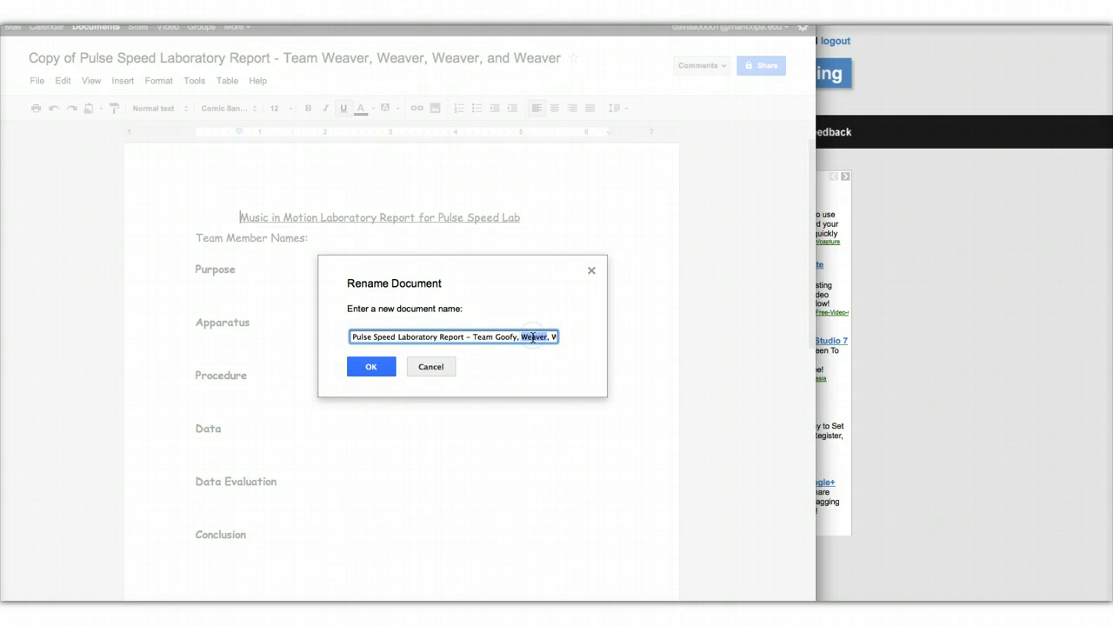
type("Mickey,")
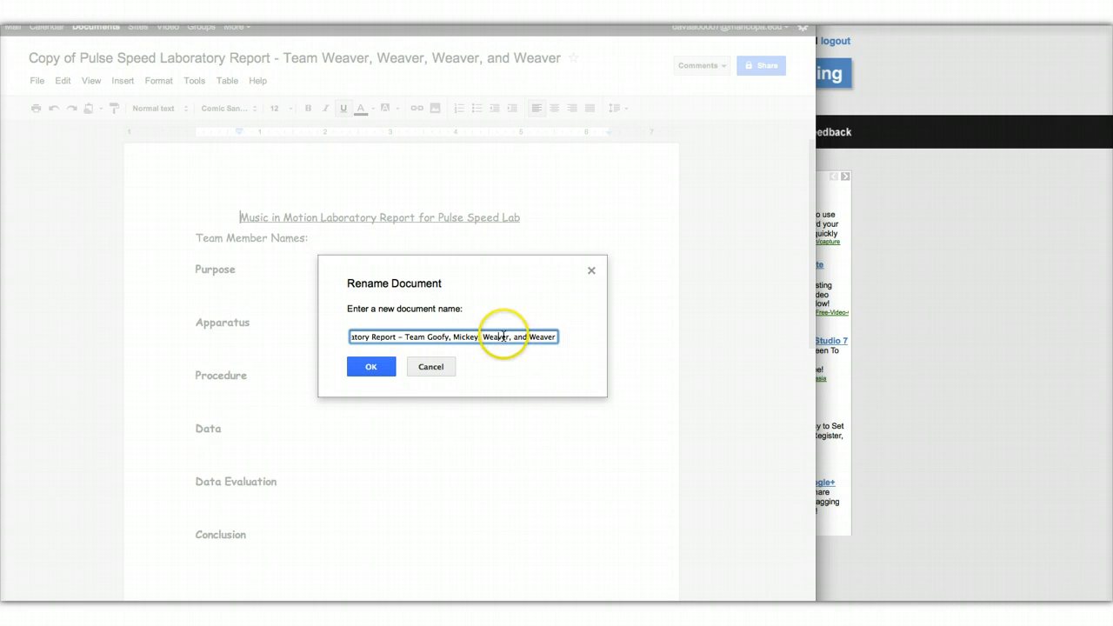
type("M.")
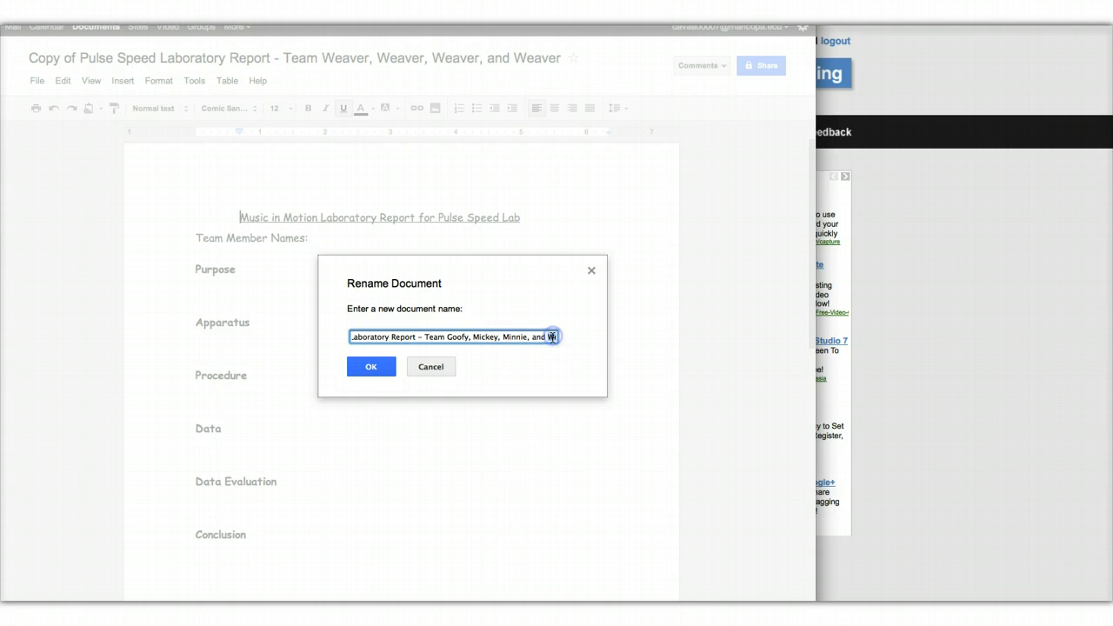
type("oc")
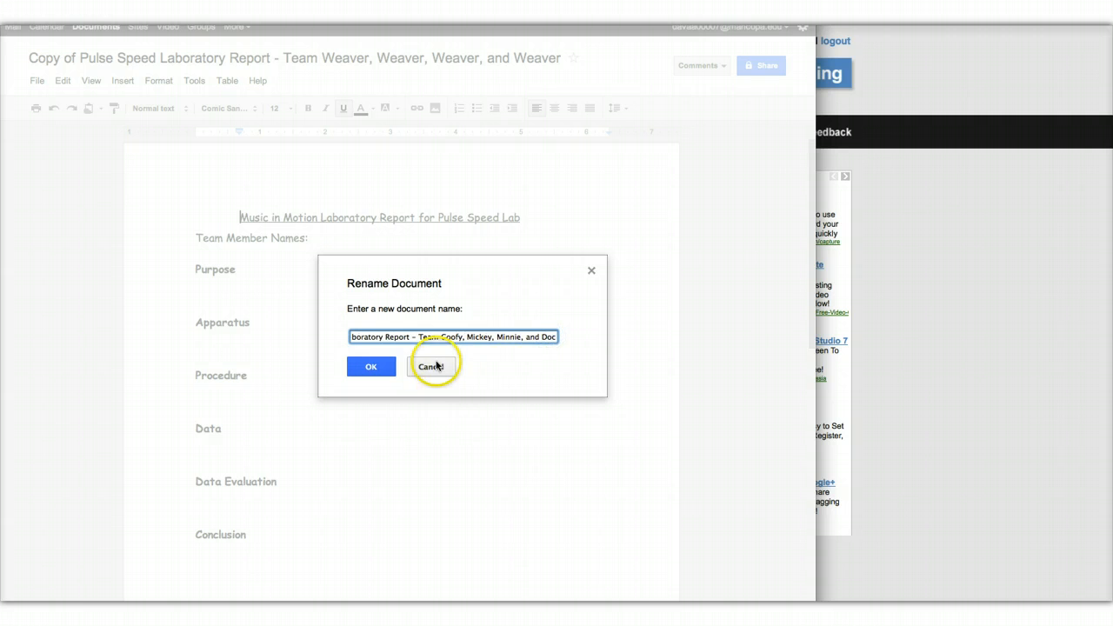
left_click(371, 366)
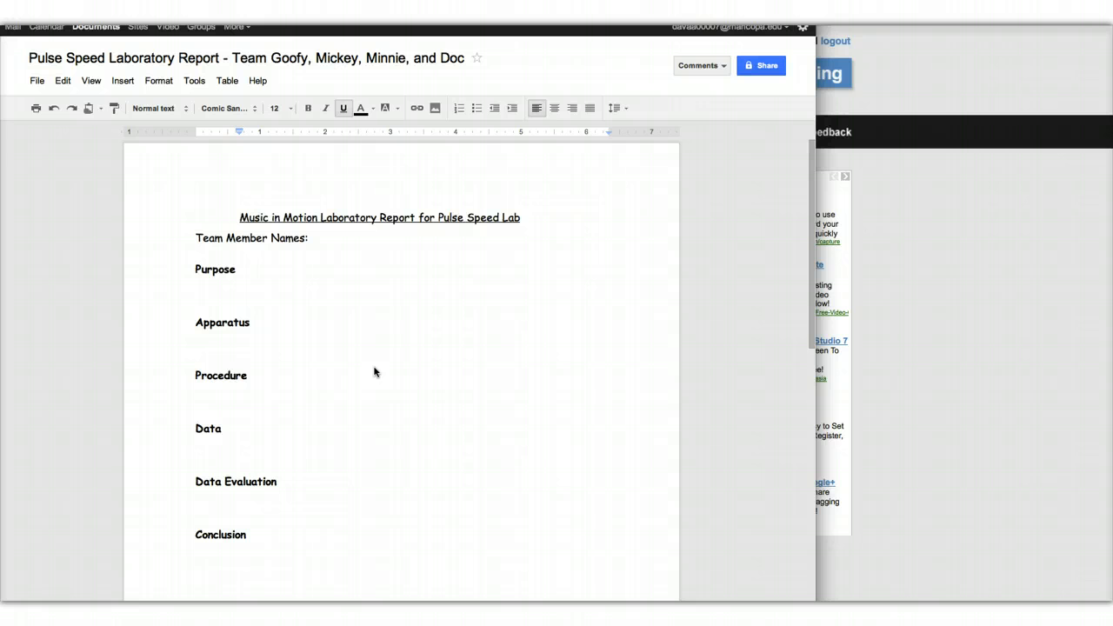
left_click(241, 218)
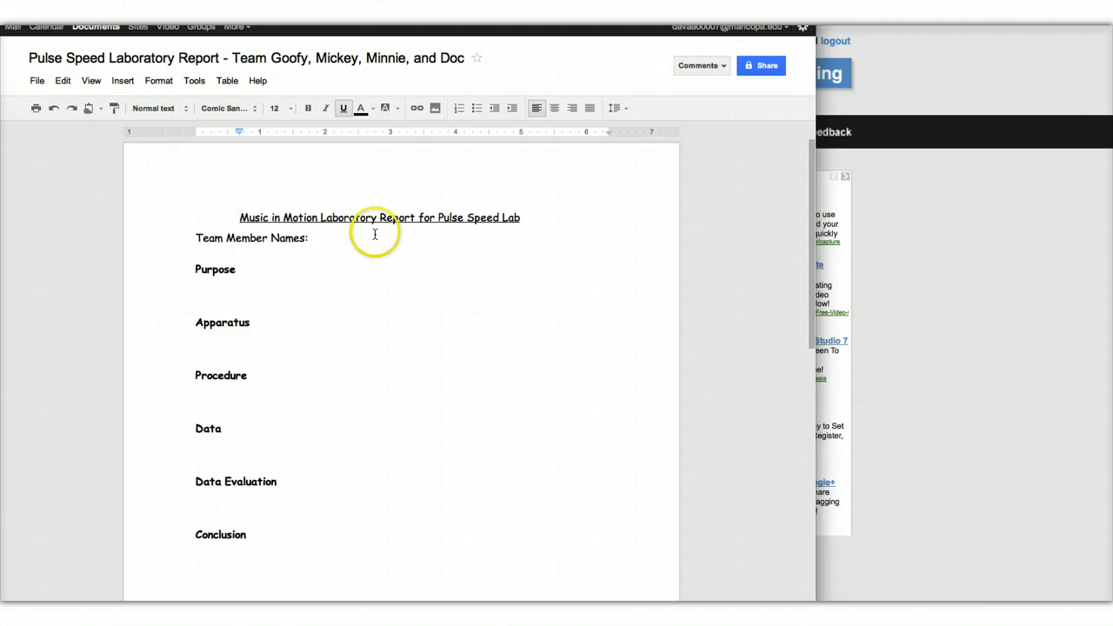
mouse_move(378, 237)
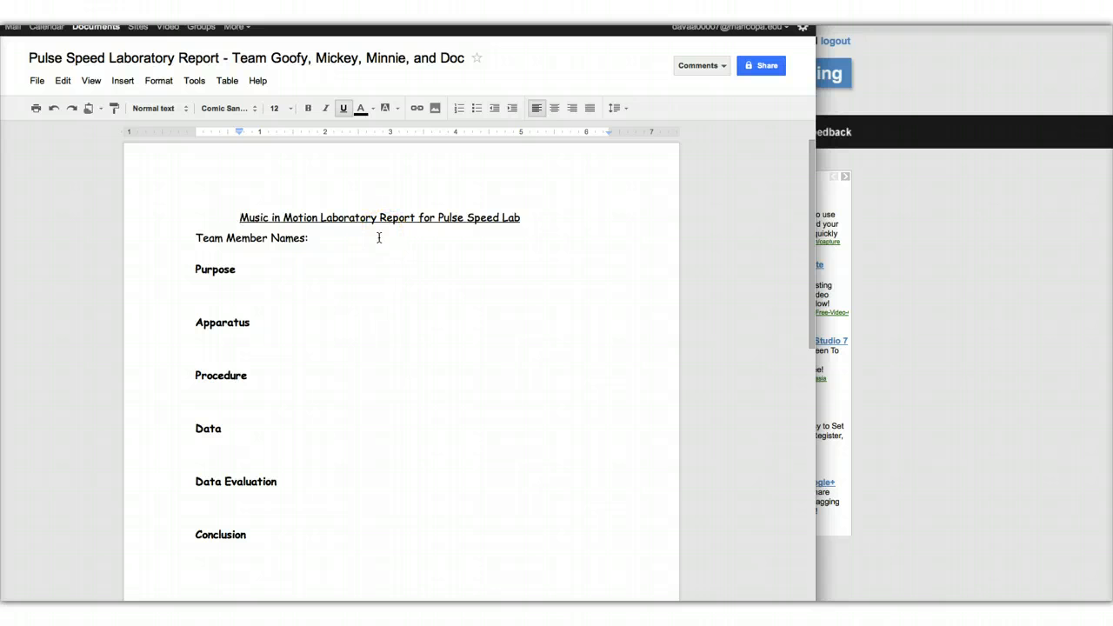
mouse_move(656, 148)
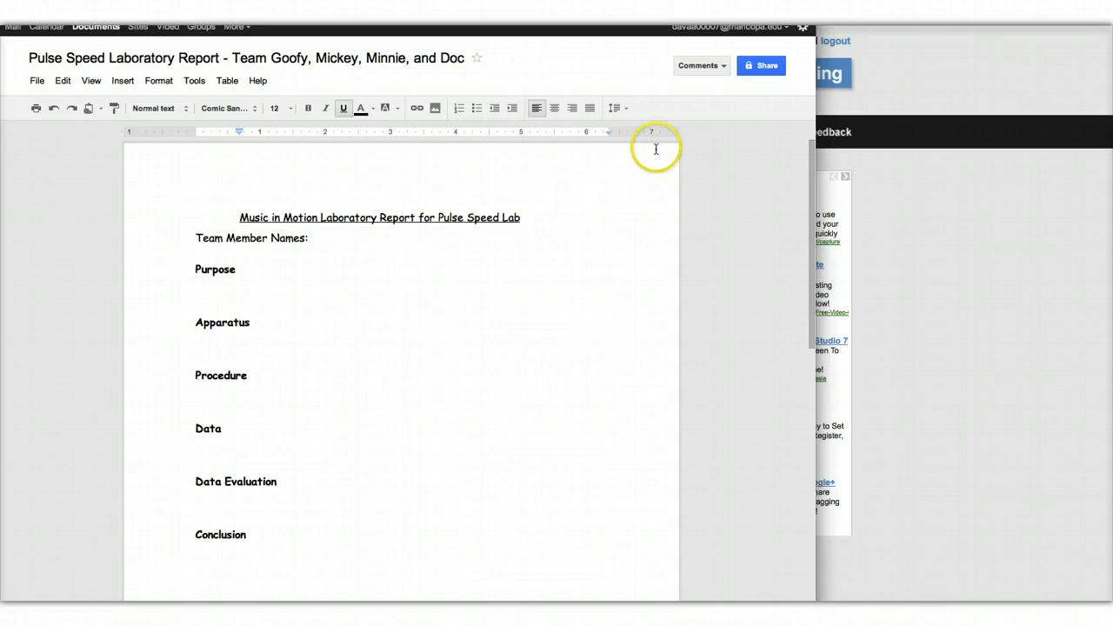
mouse_move(762, 65)
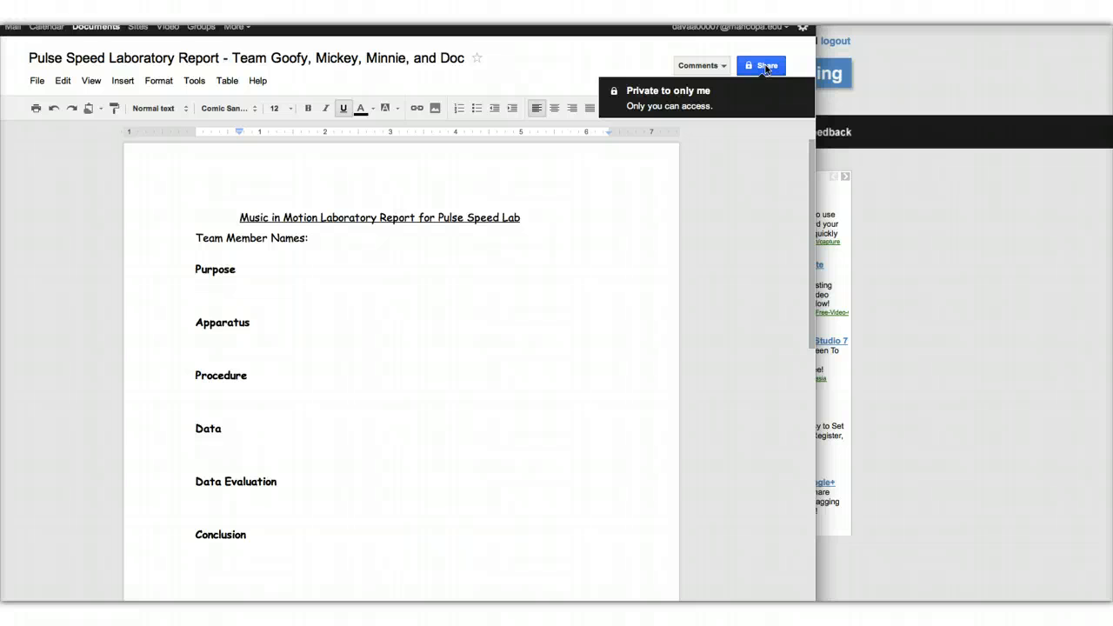
left_click(761, 66)
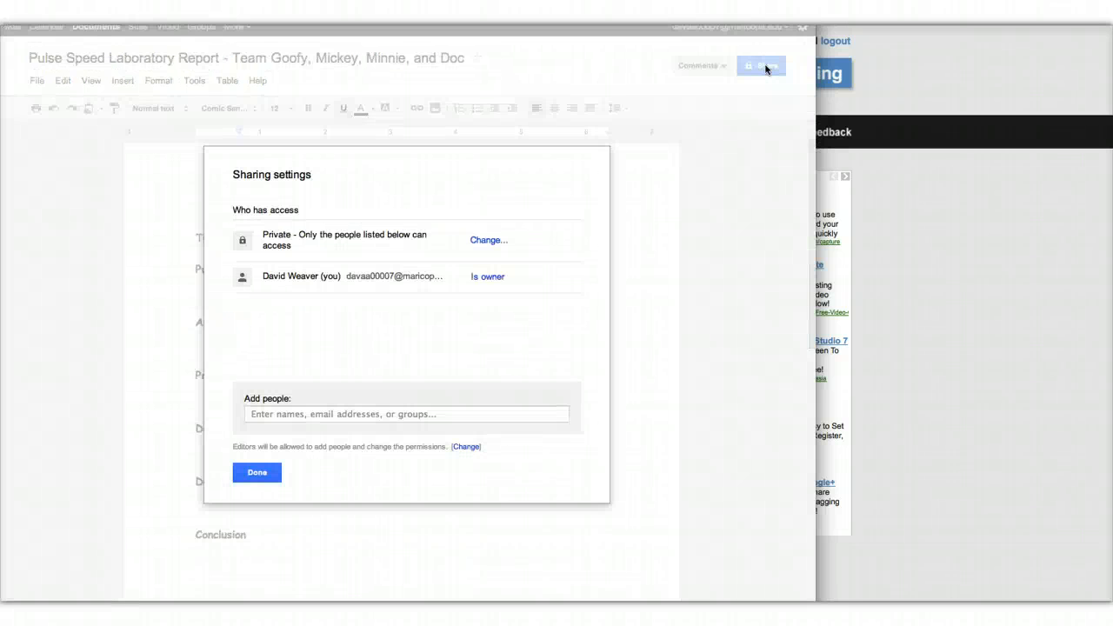
left_click(406, 414)
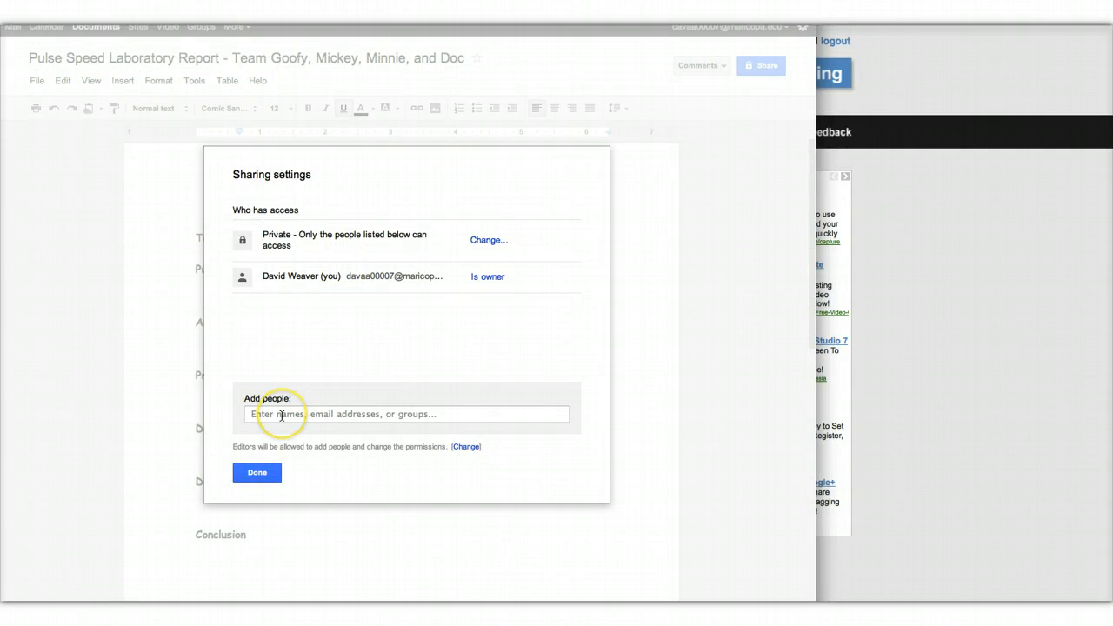
left_click(348, 413)
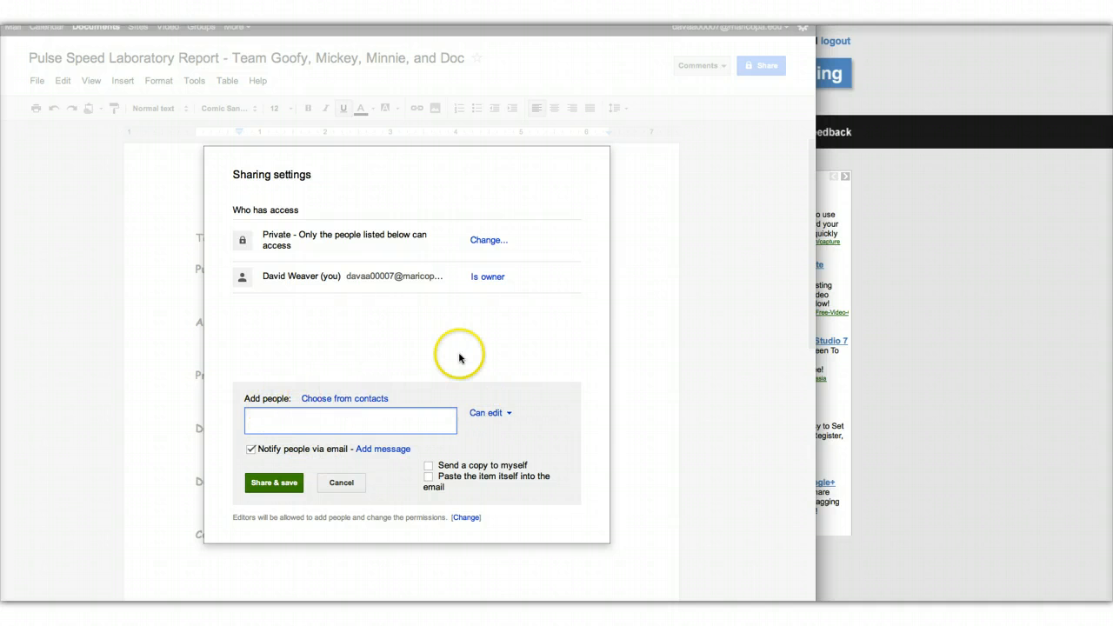
mouse_move(461, 356)
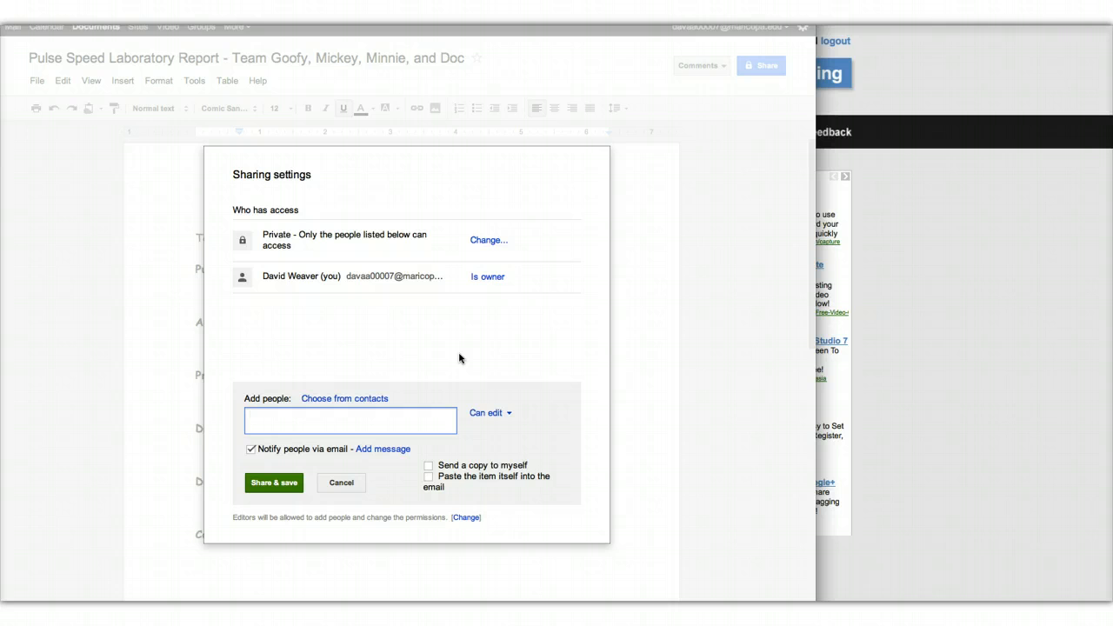
type("da")
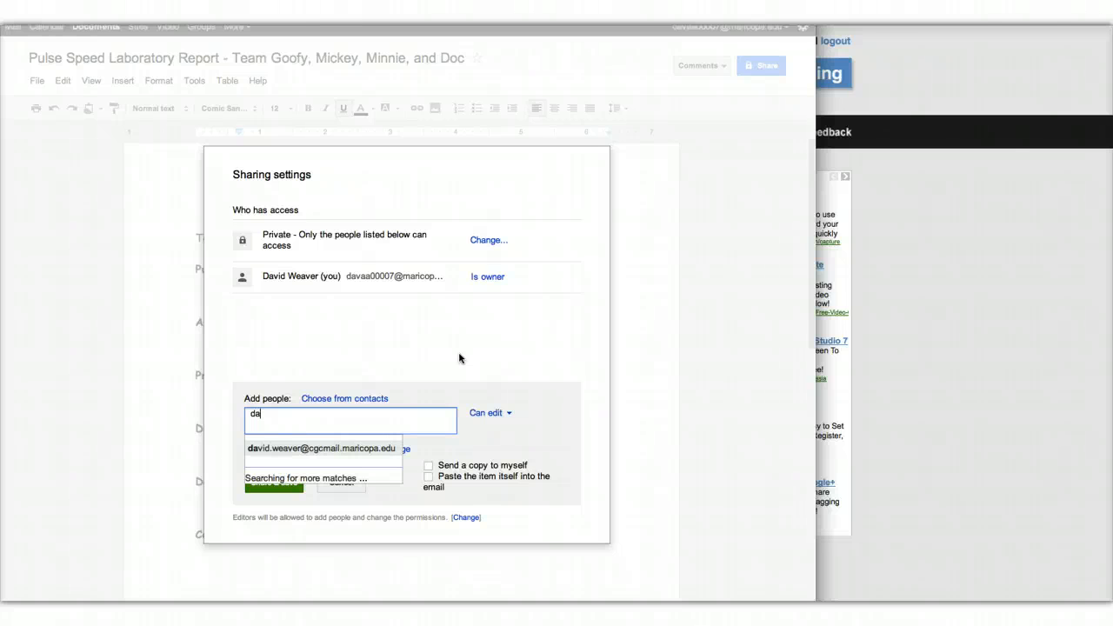
type("vid")
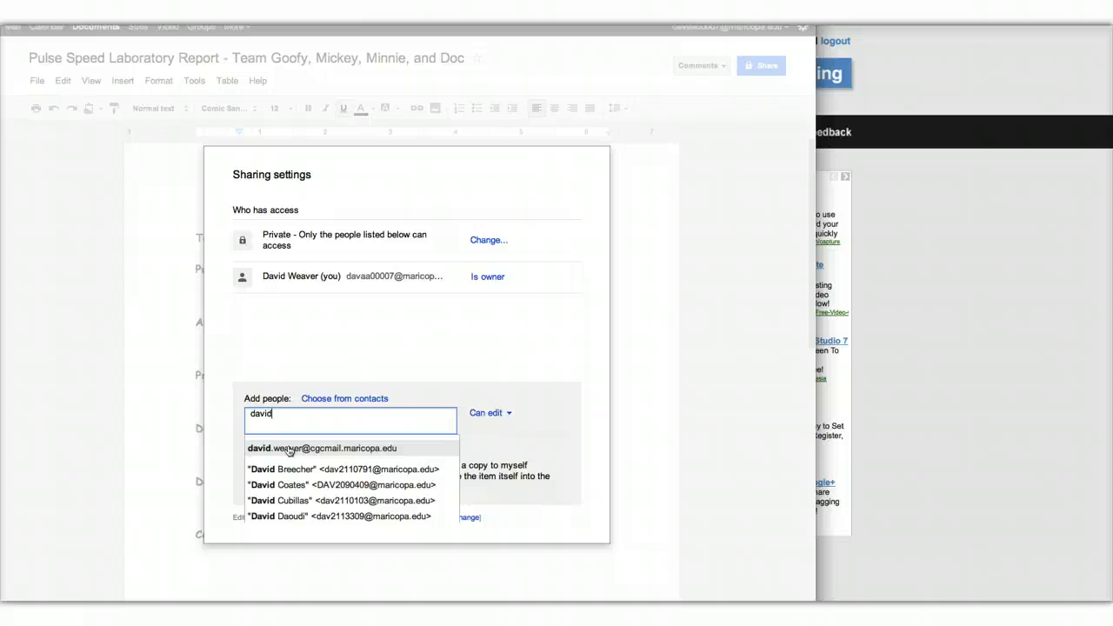
mouse_move(305, 494)
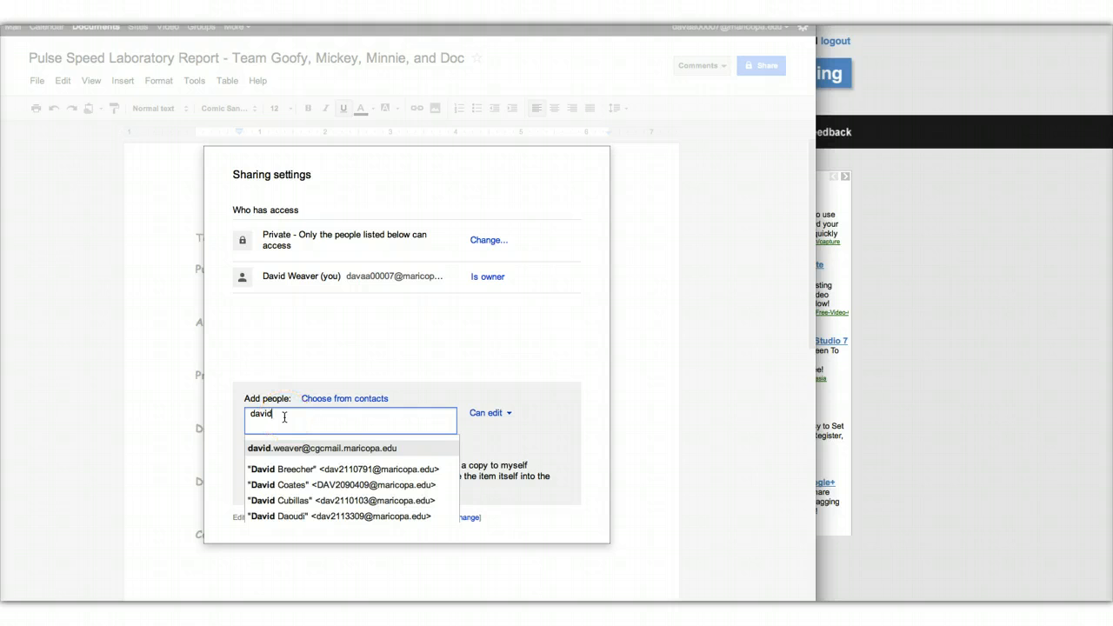
type("weave")
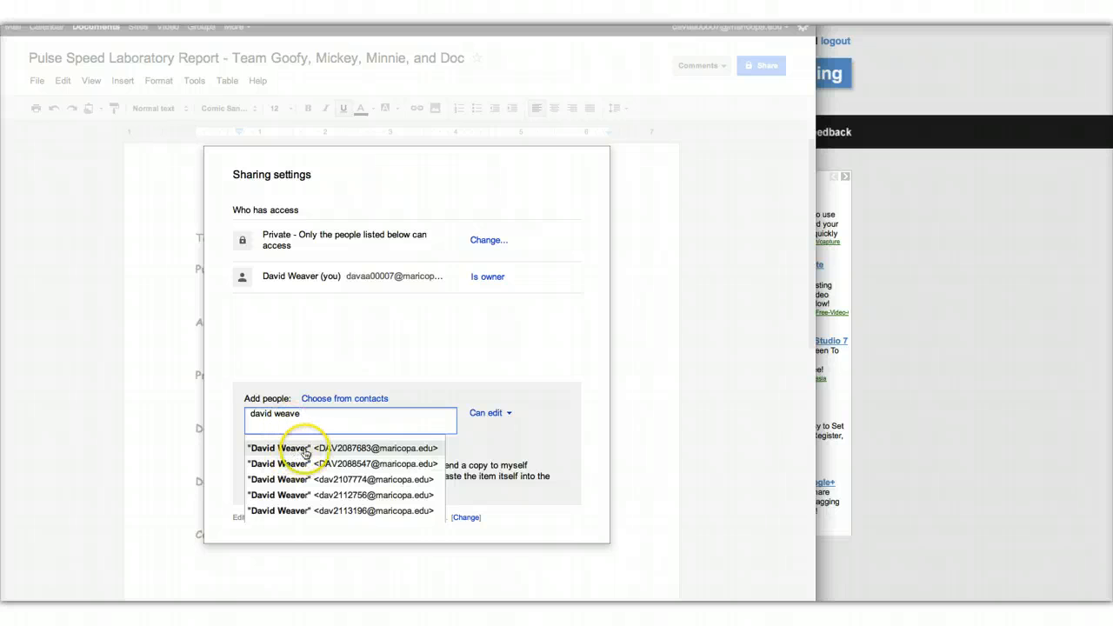
mouse_move(326, 495)
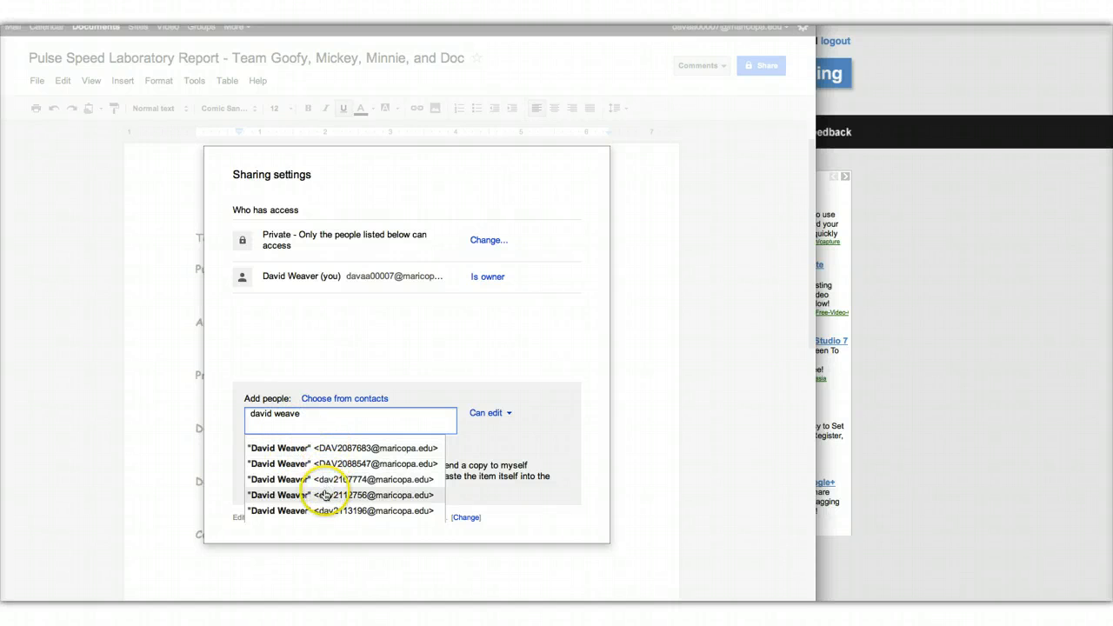
mouse_move(330, 464)
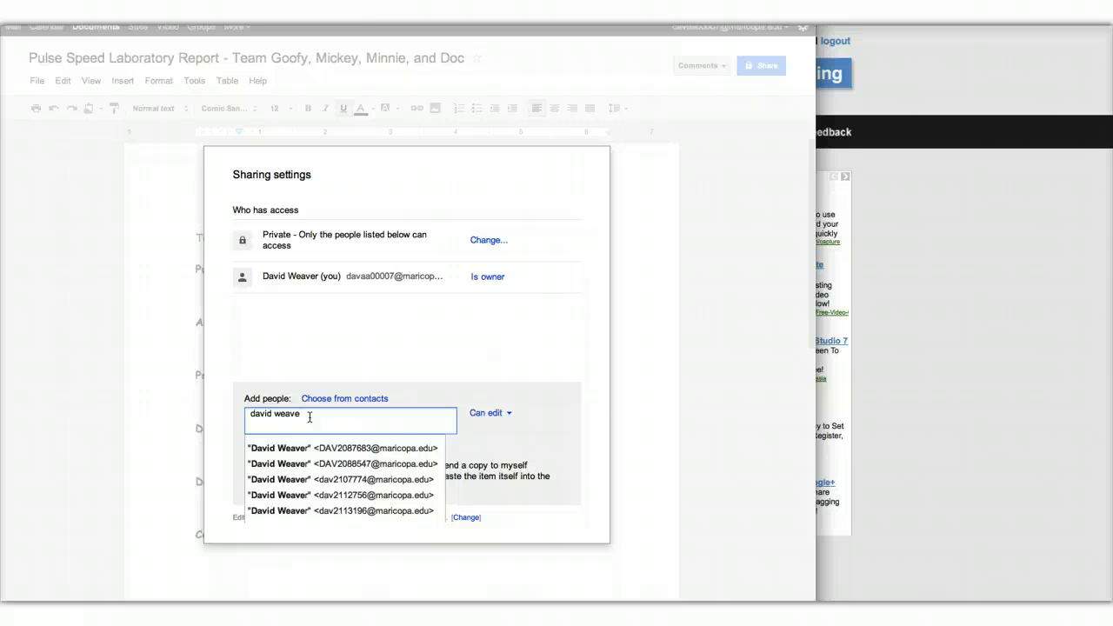
key("BackSpace")
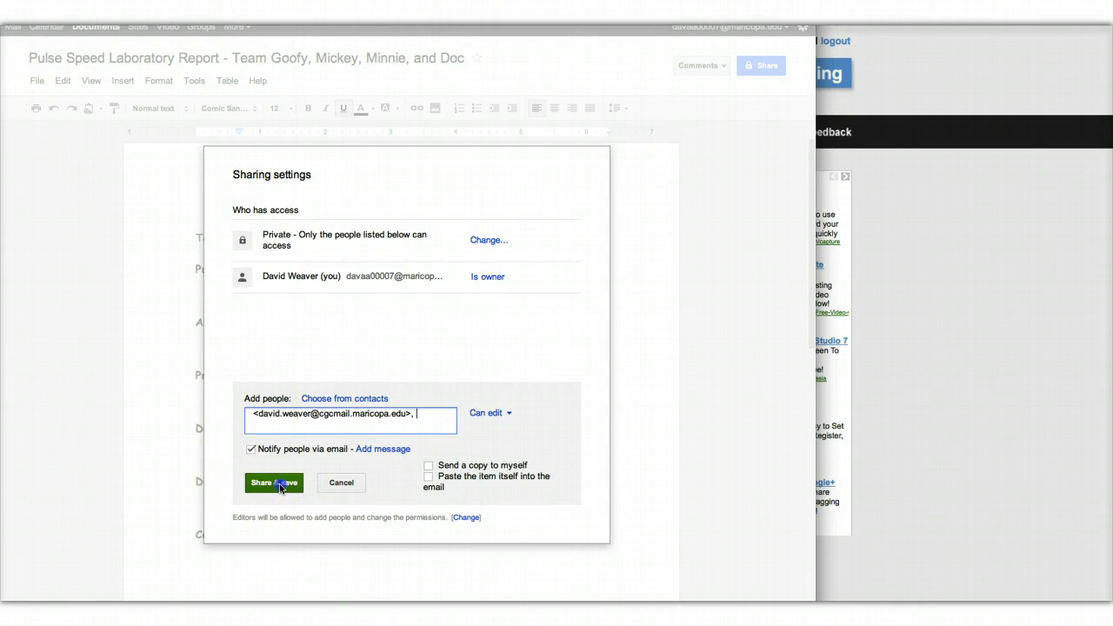
Share and save, confirming the address outside the organization
left_click(273, 483)
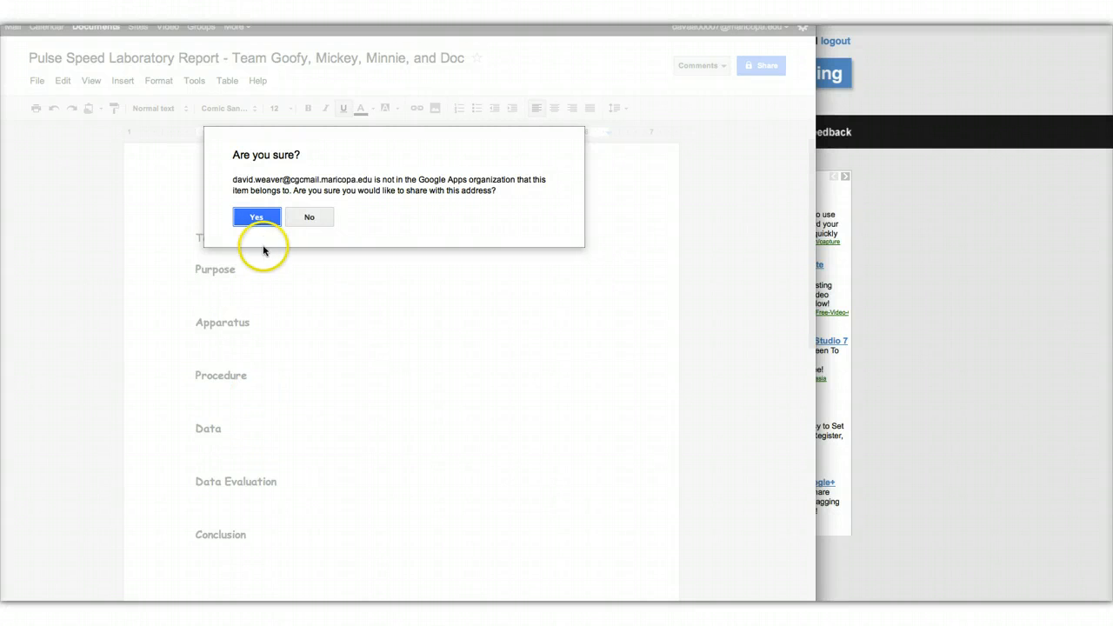
mouse_move(354, 211)
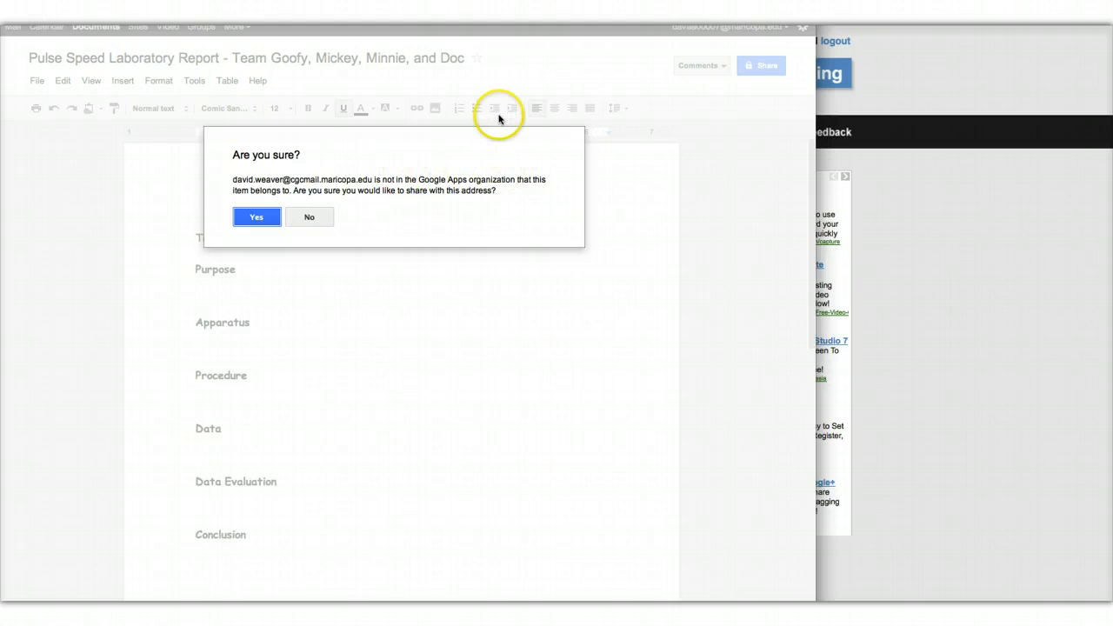
mouse_move(370, 231)
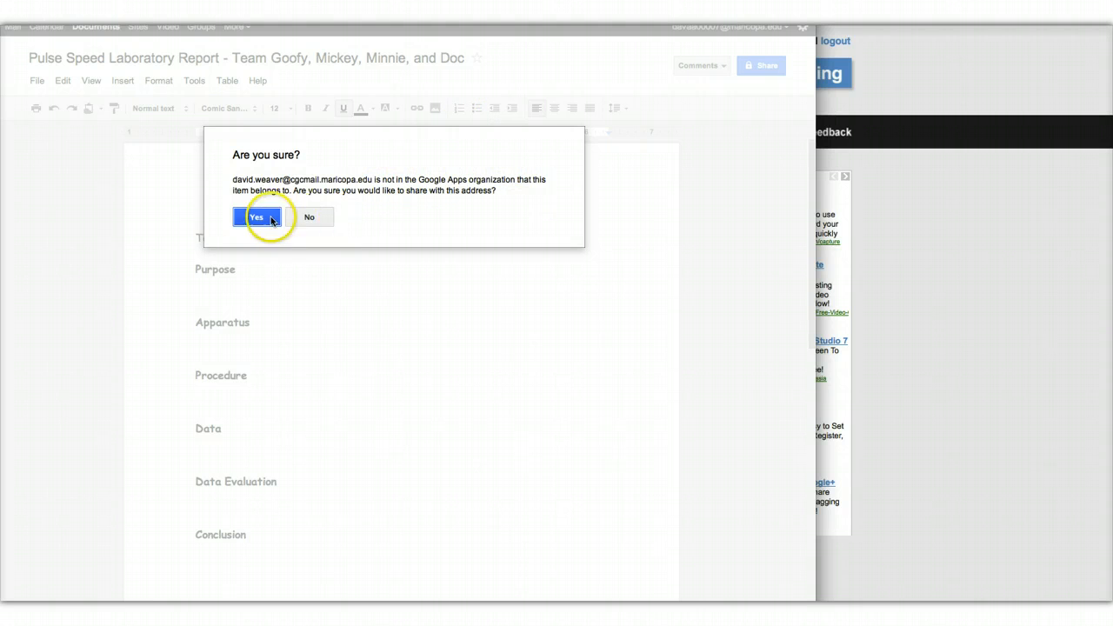
left_click(255, 216)
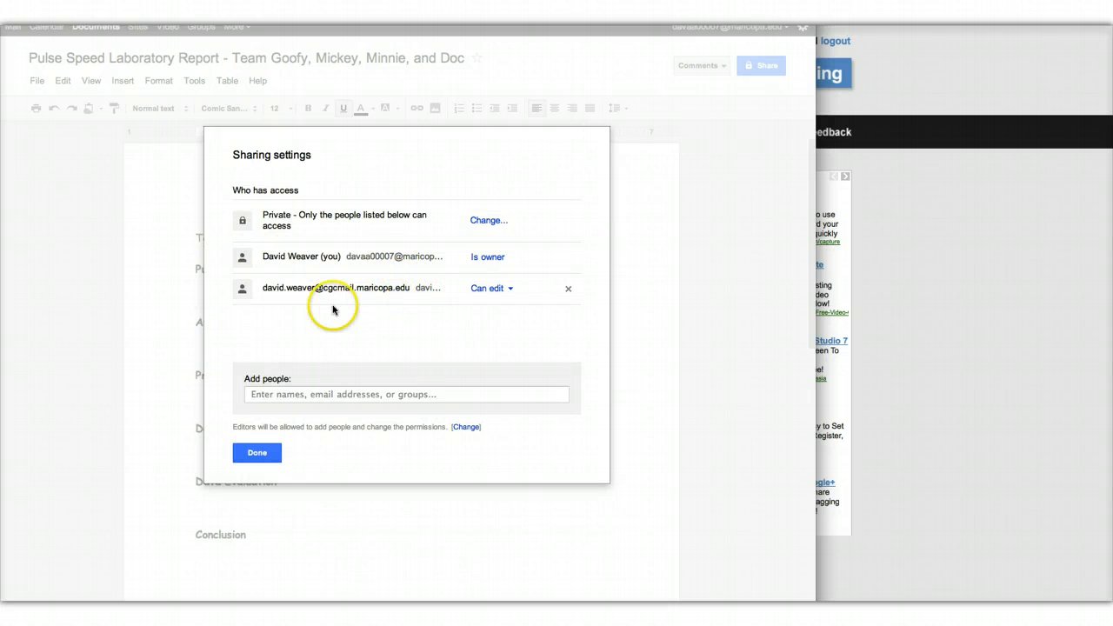
mouse_move(379, 288)
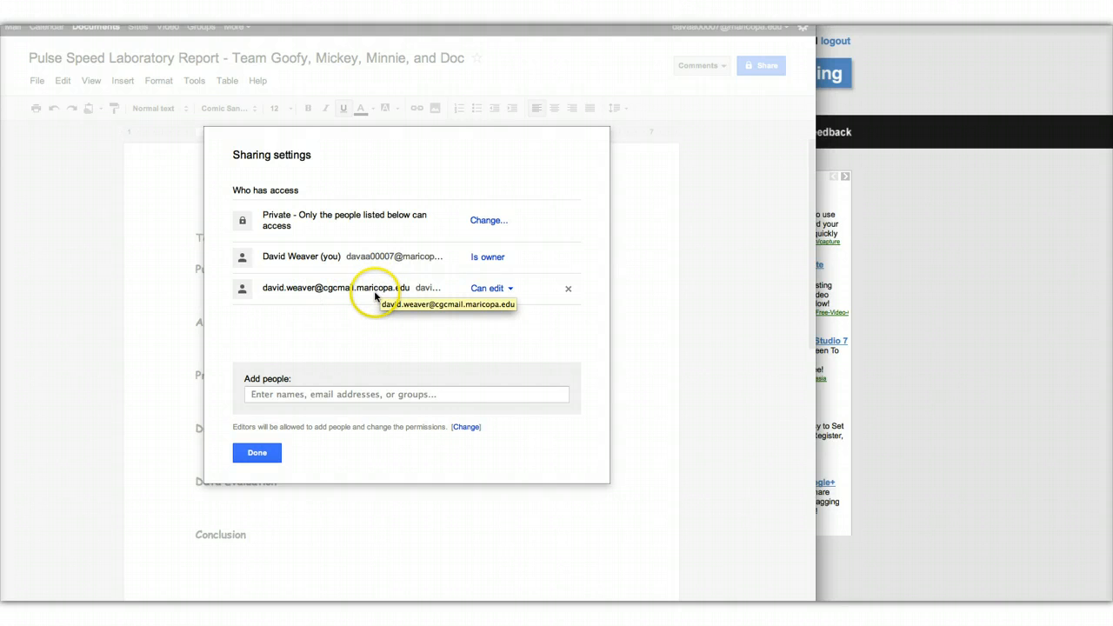
mouse_move(370, 336)
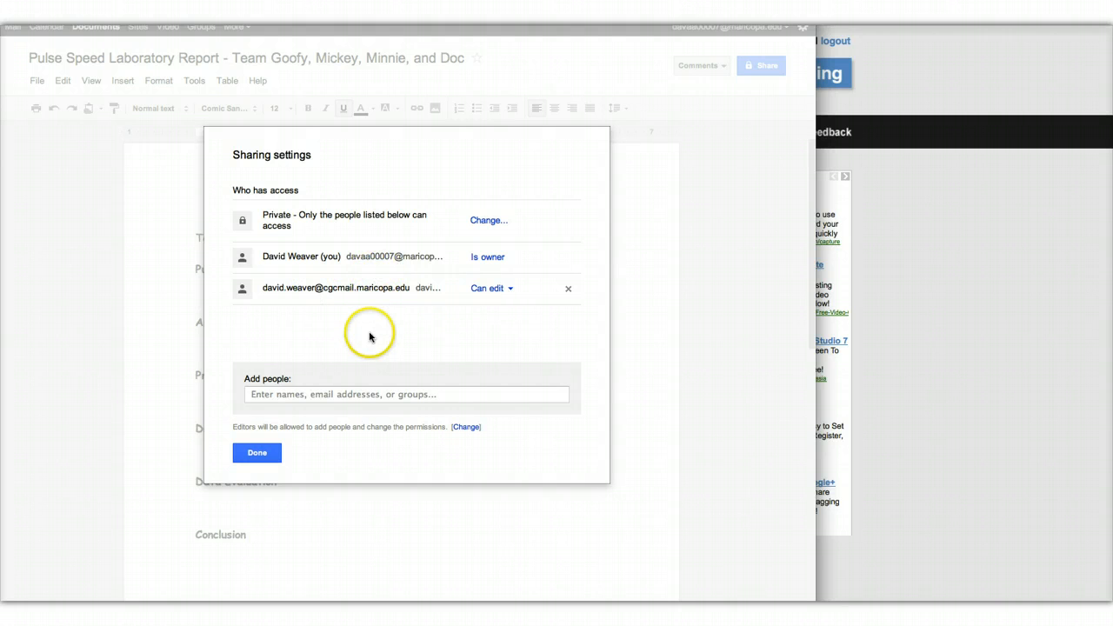
mouse_move(492, 301)
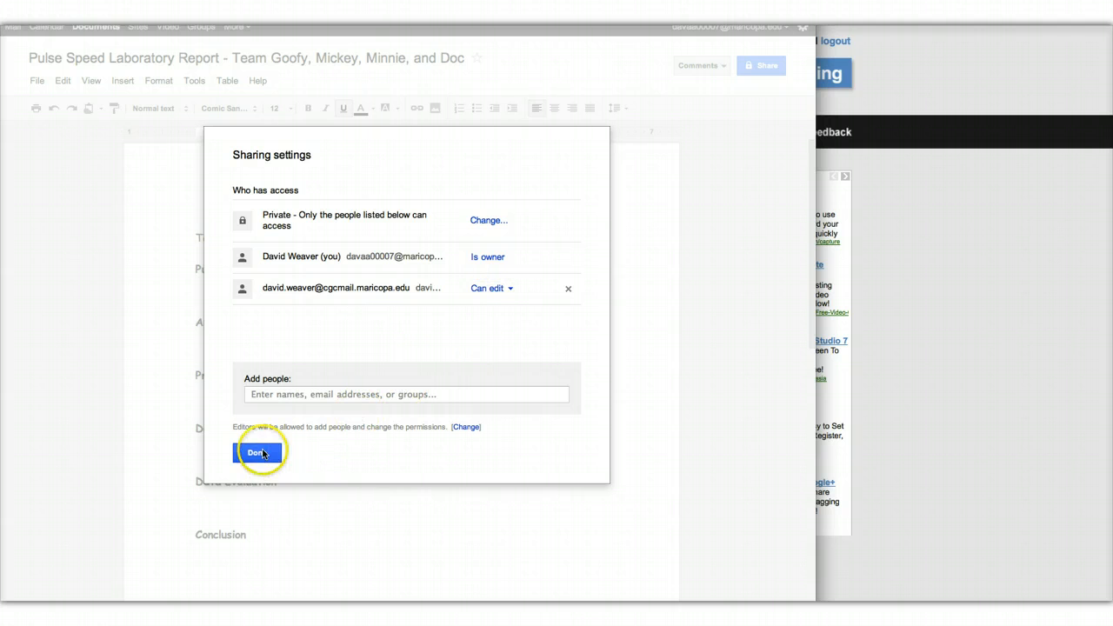
left_click(260, 453)
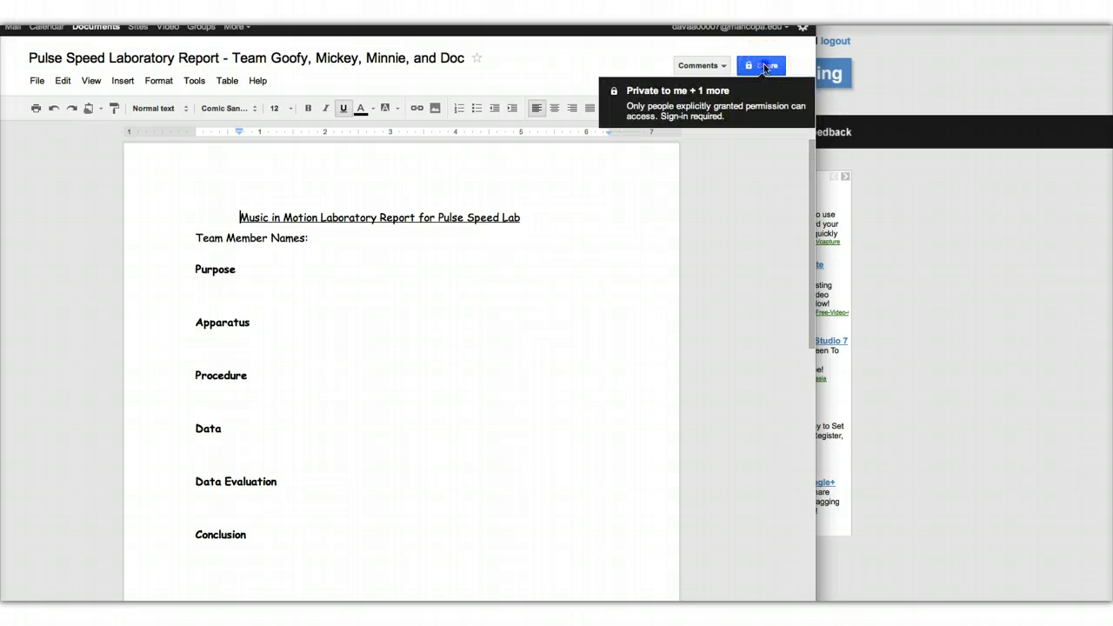
left_click(761, 65)
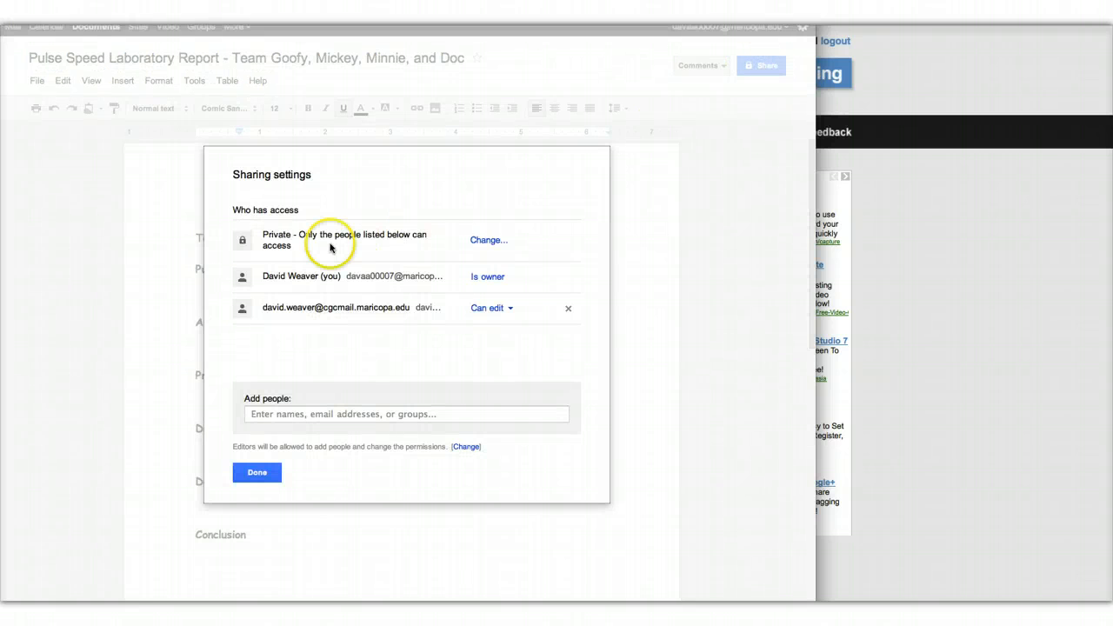
mouse_move(366, 235)
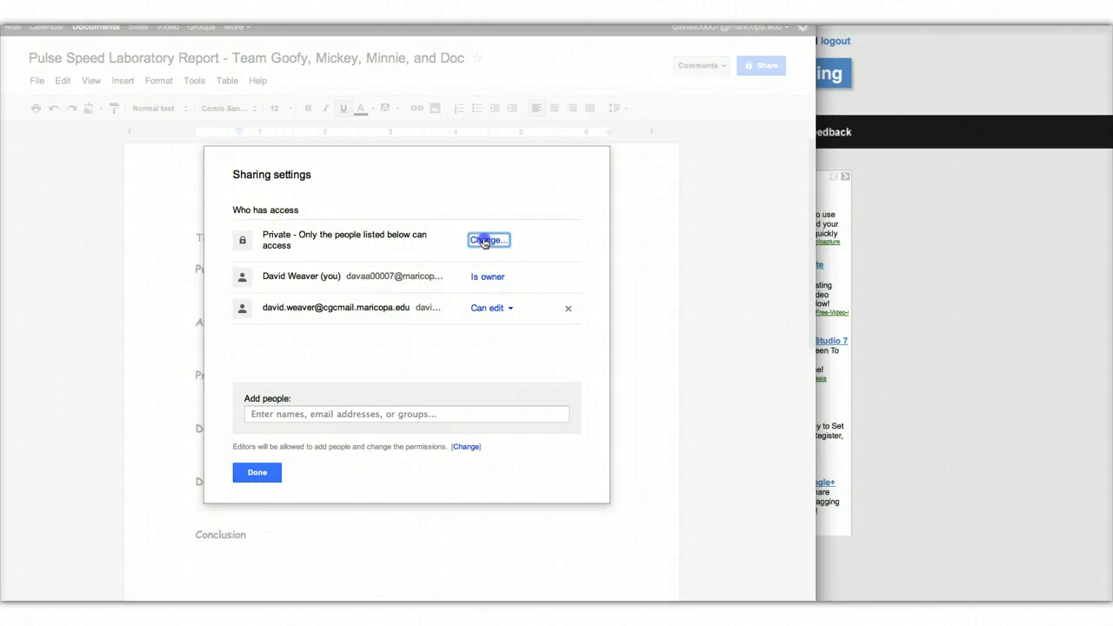
Set visibility to Anyone with the link, Can view, and save
left_click(486, 240)
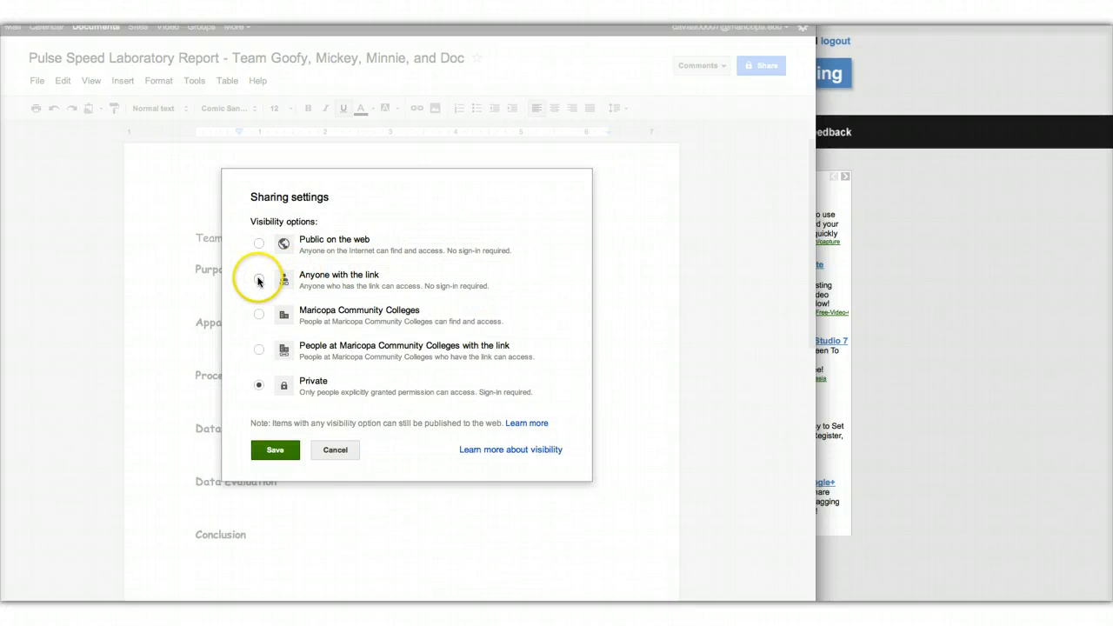
left_click(259, 279)
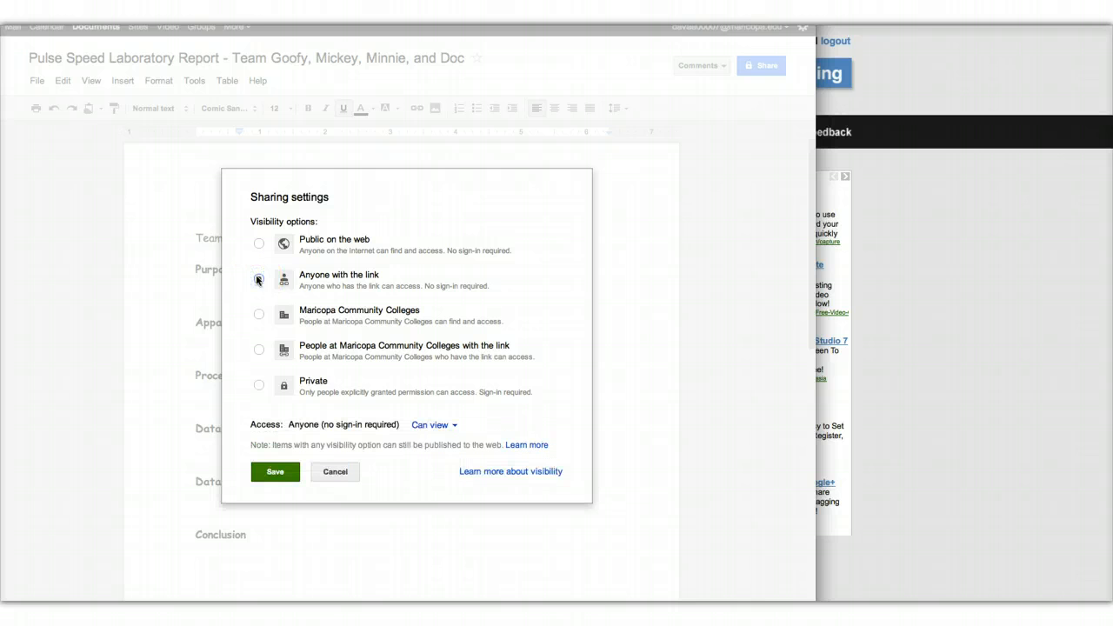
left_click(258, 279)
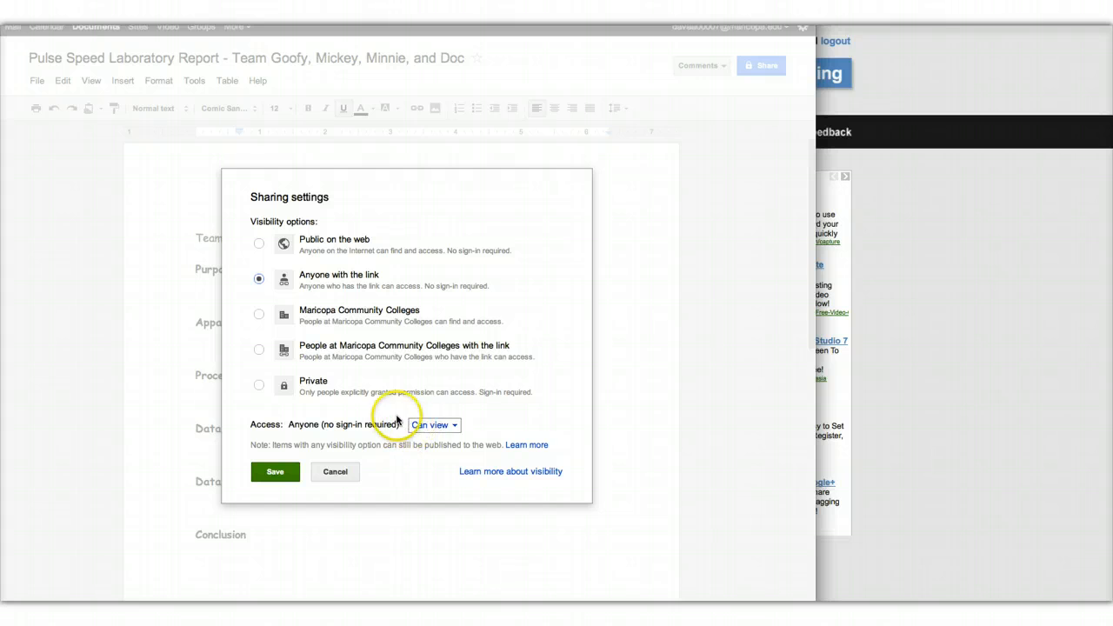
mouse_move(485, 426)
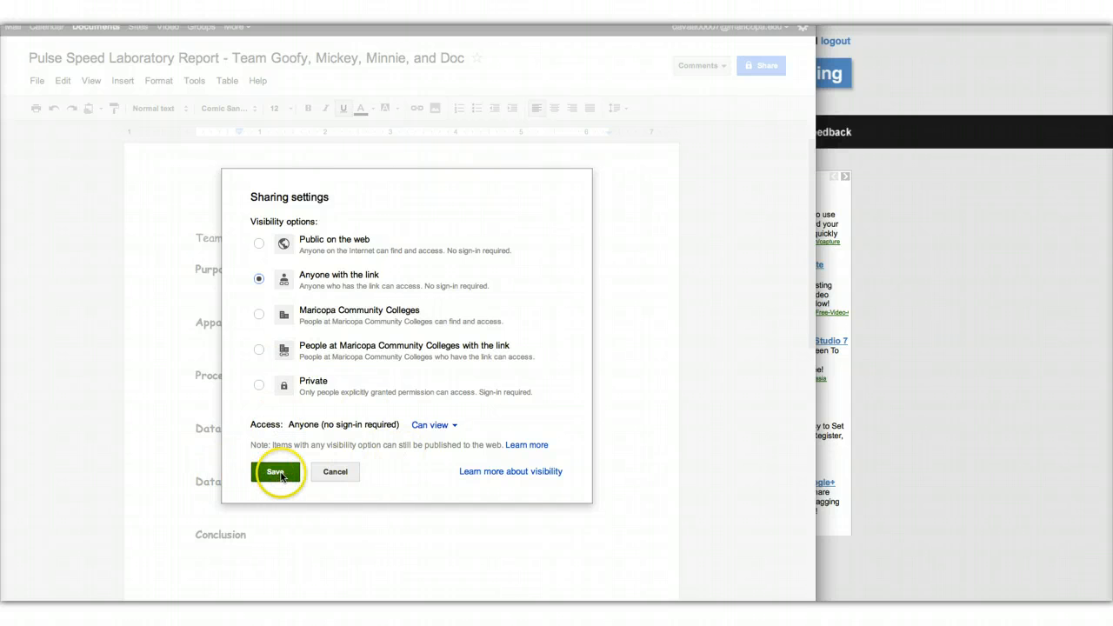
left_click(276, 472)
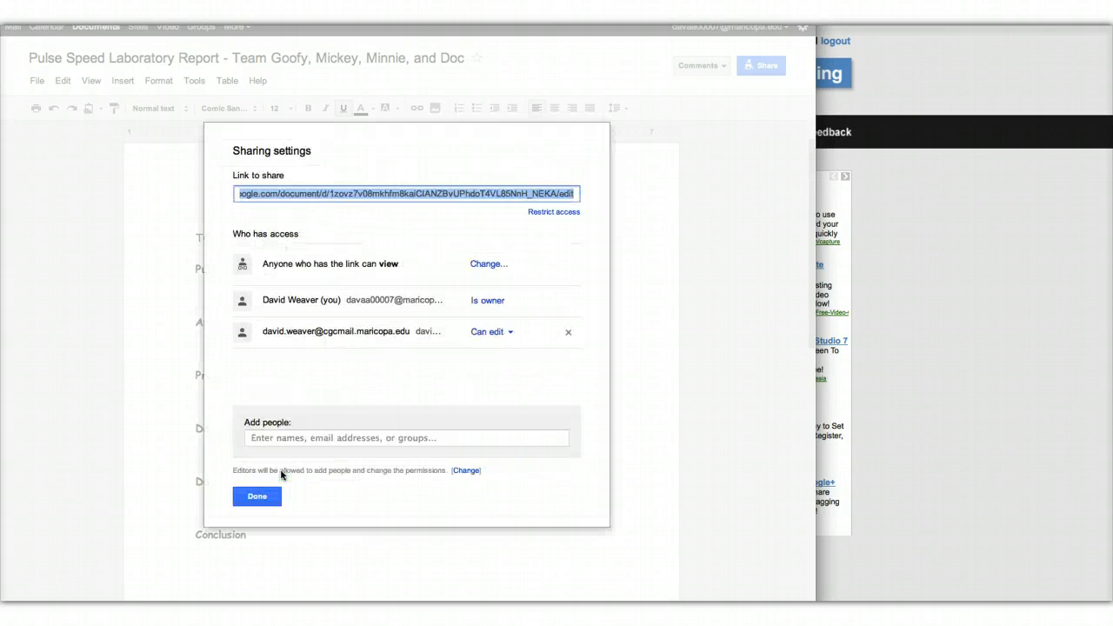
left_click(257, 495)
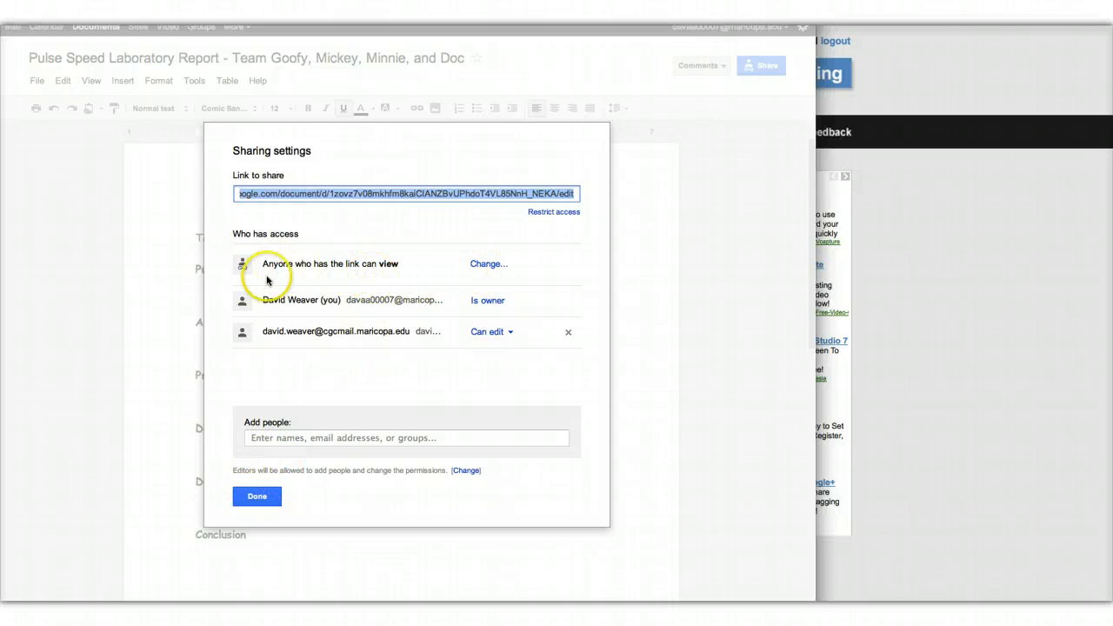
mouse_move(330, 300)
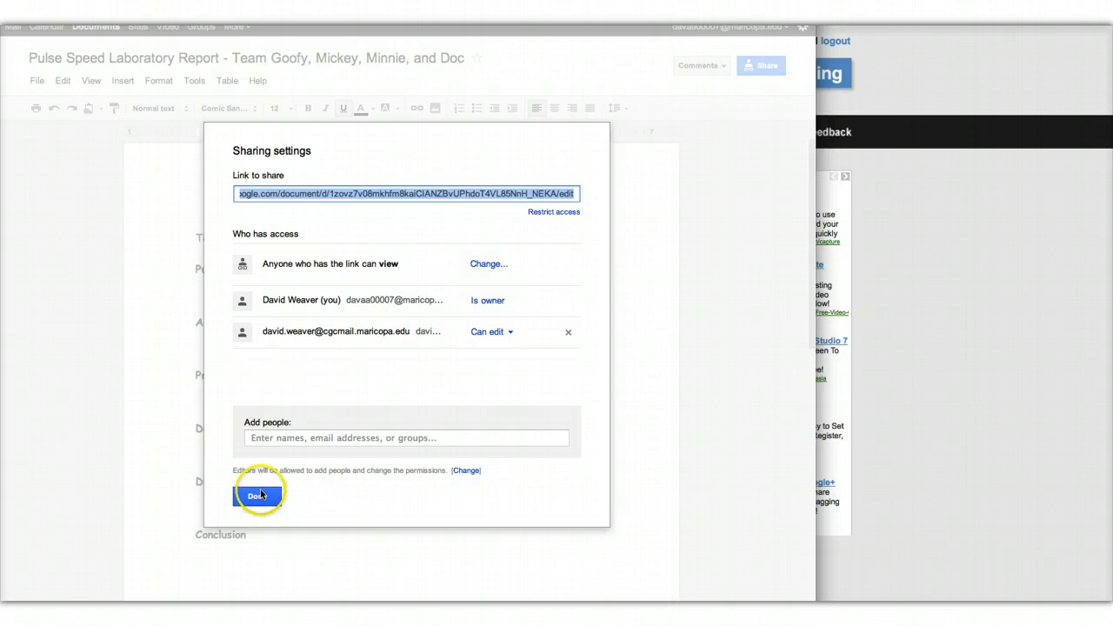
Close Sharing settings and place the cursor after 'Team Member Names:'
left_click(256, 496)
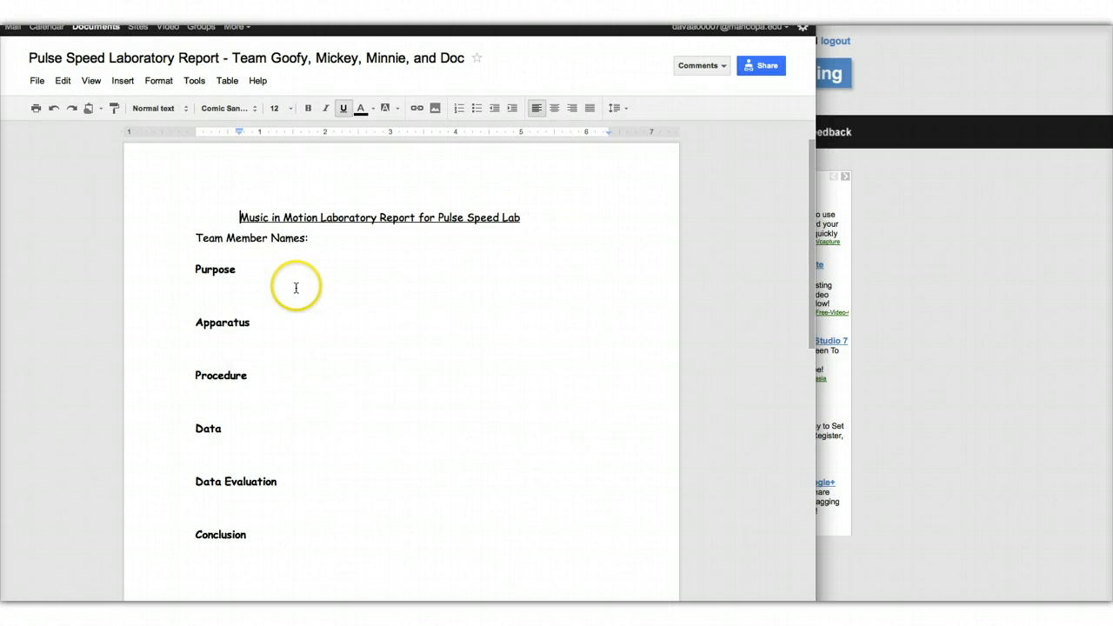
left_click(326, 237)
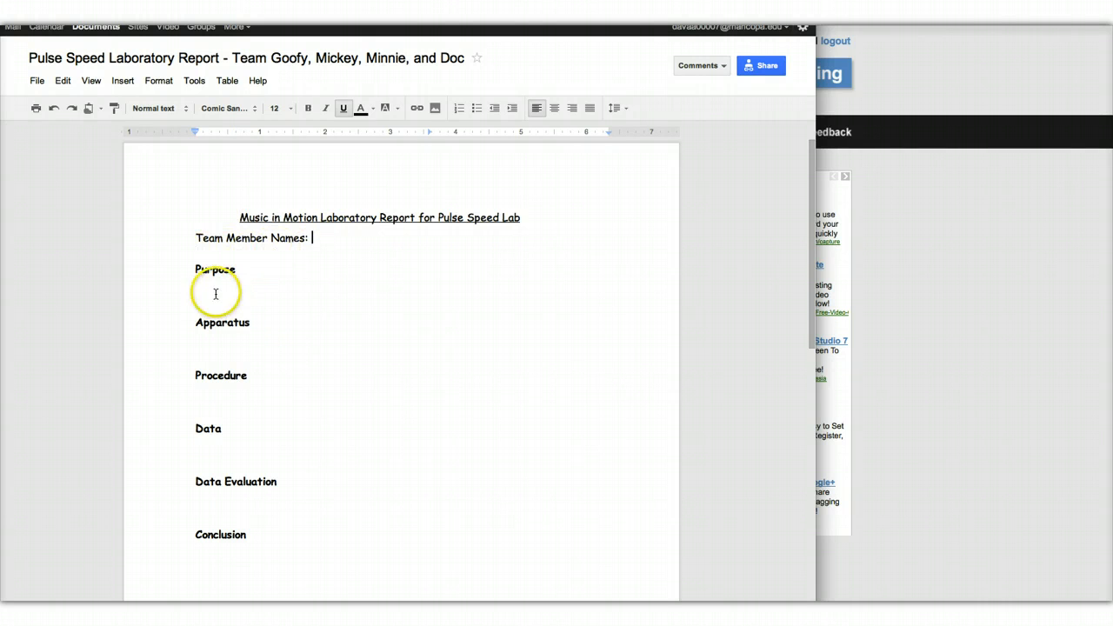
mouse_move(233, 428)
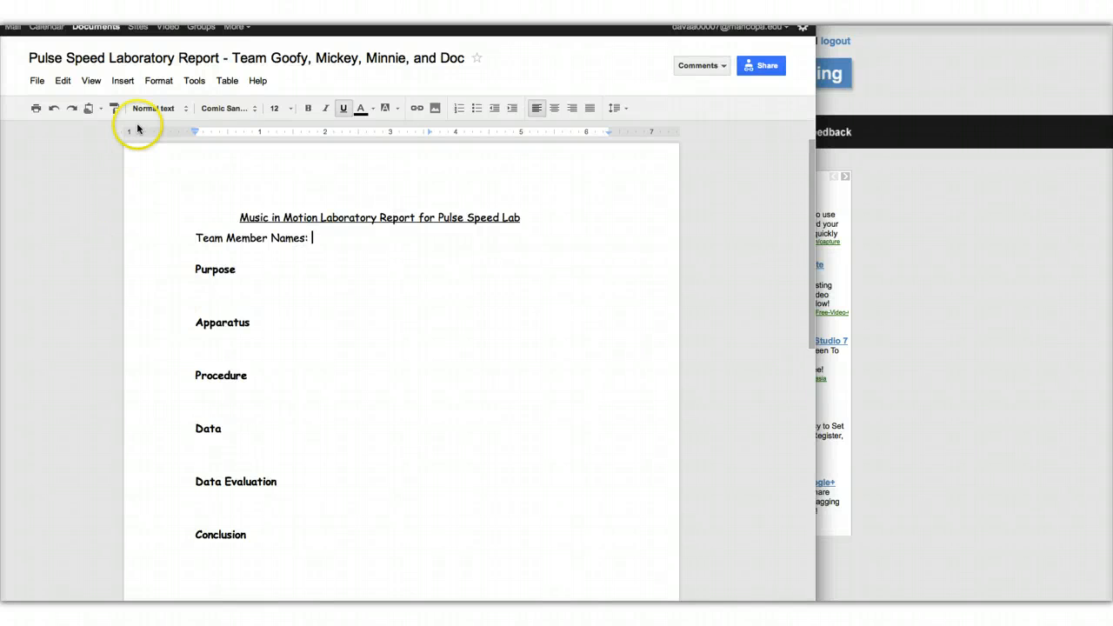
left_click(123, 80)
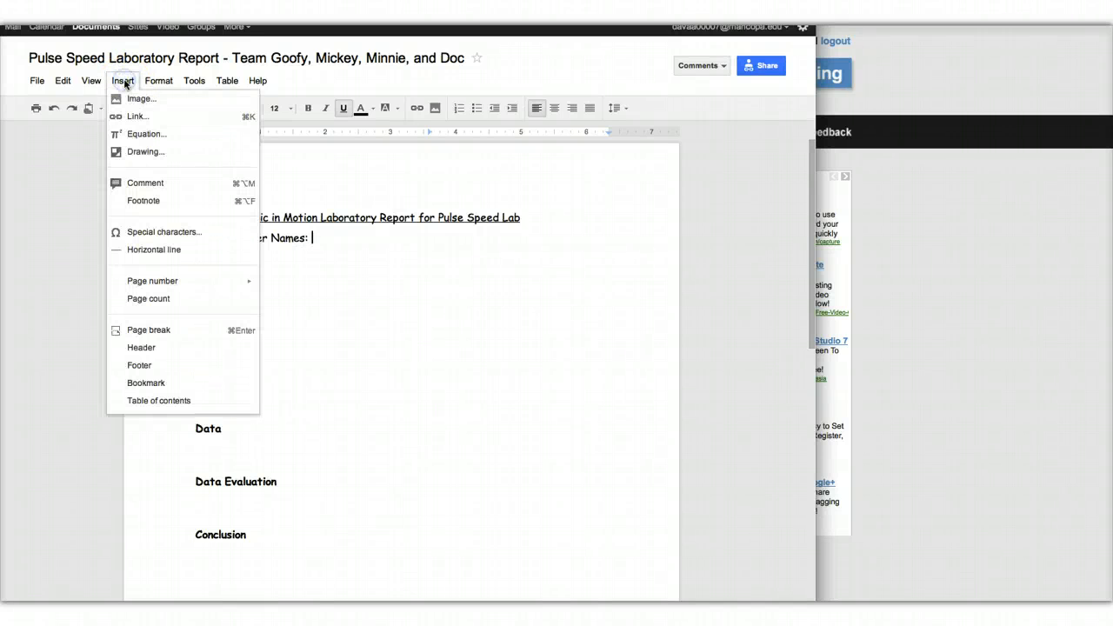
mouse_move(140, 98)
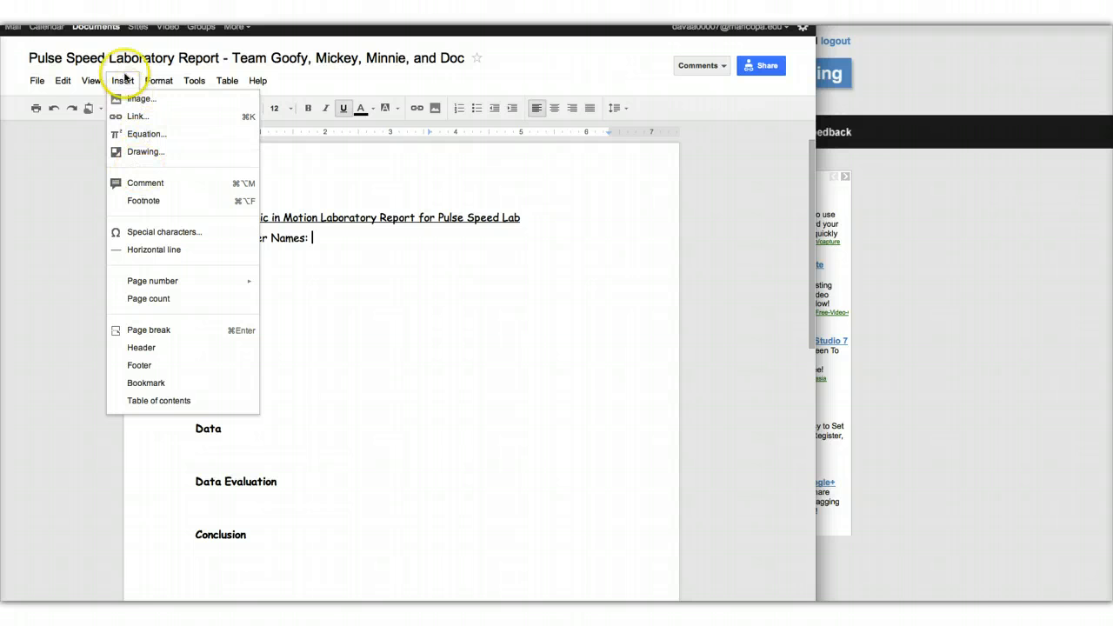
mouse_move(137, 115)
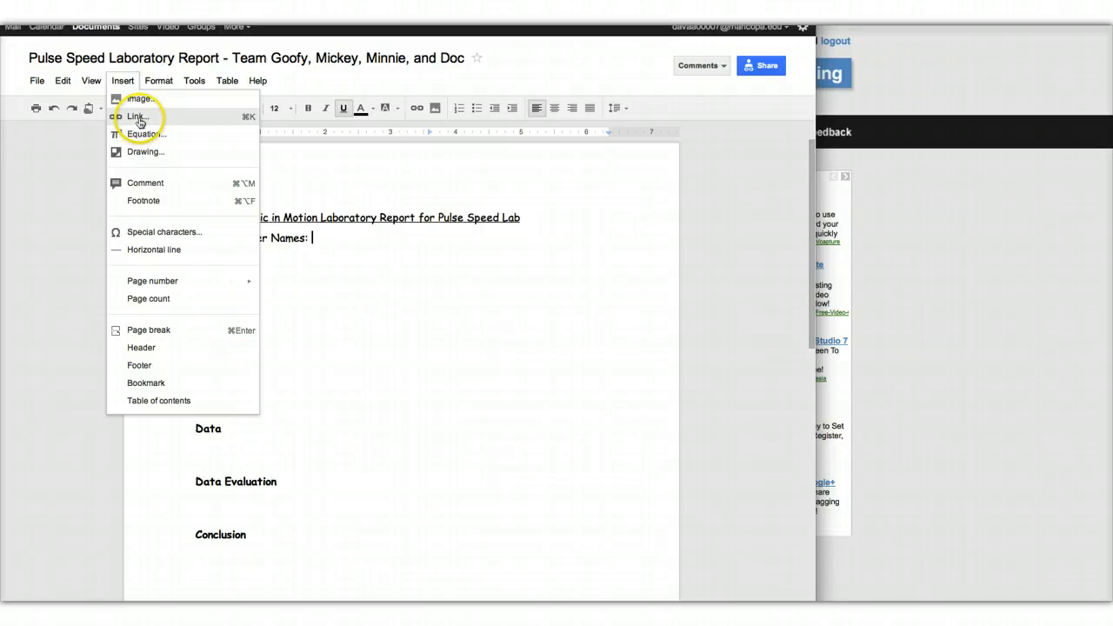
mouse_move(209, 234)
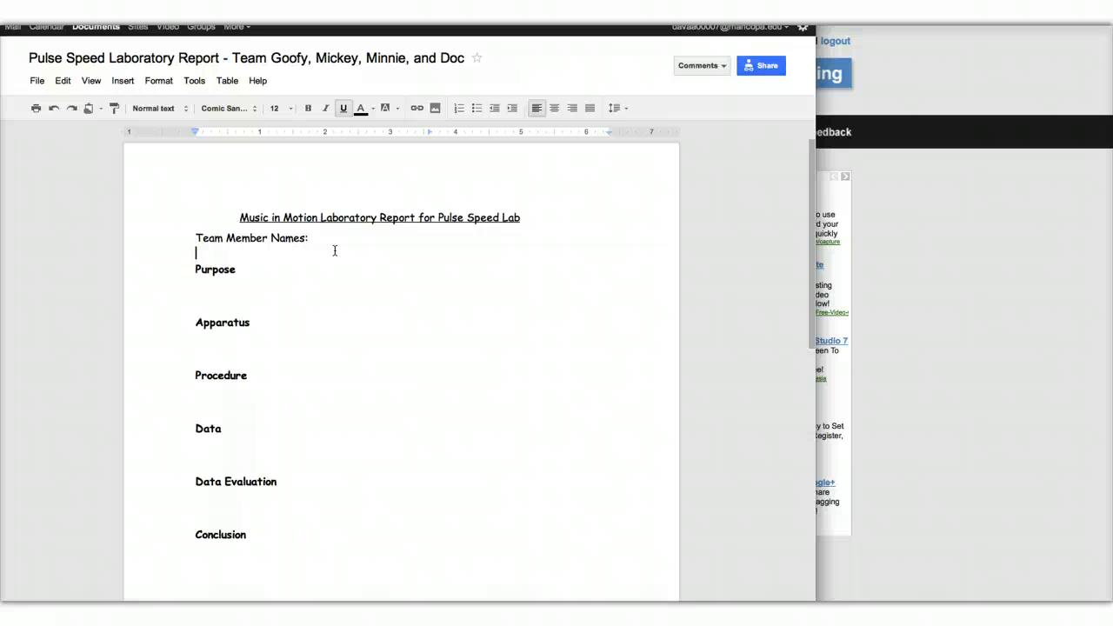
mouse_move(517, 271)
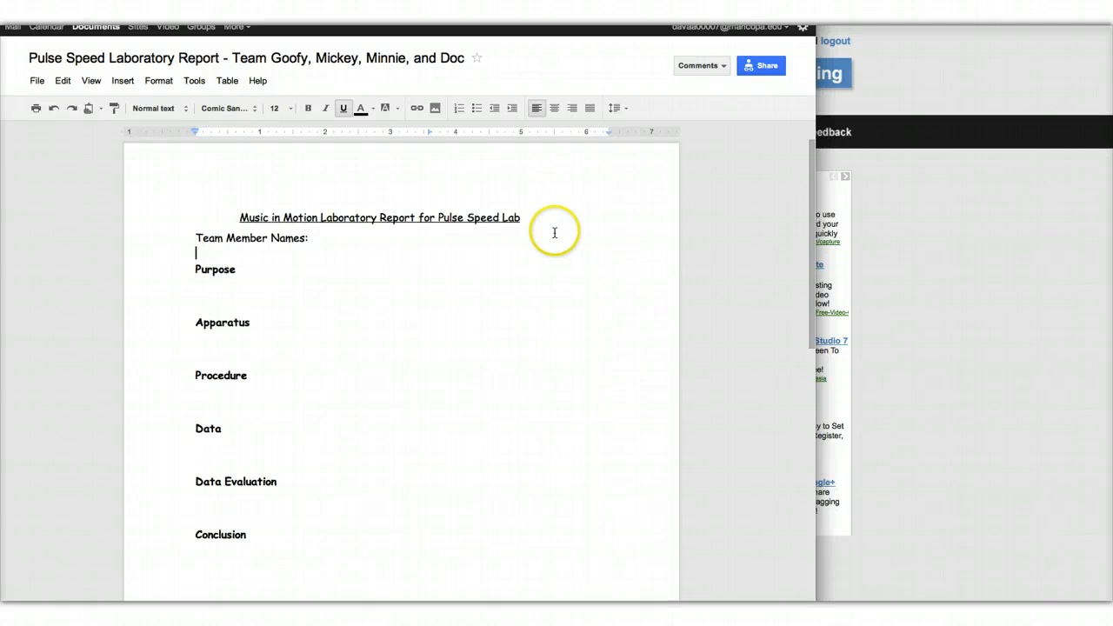
mouse_move(582, 328)
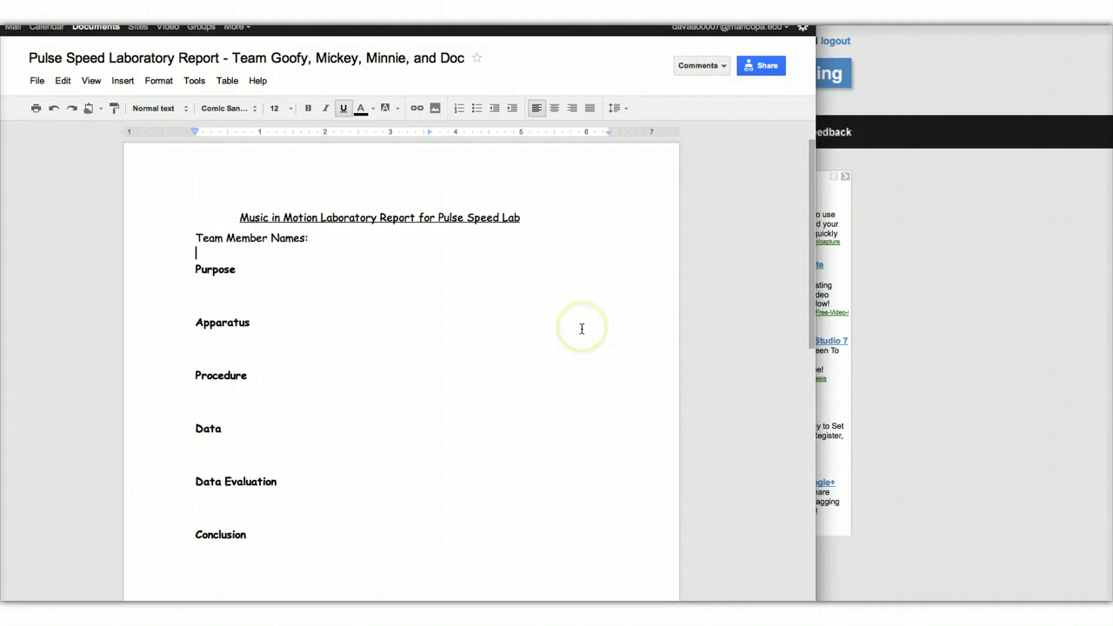
mouse_move(581, 326)
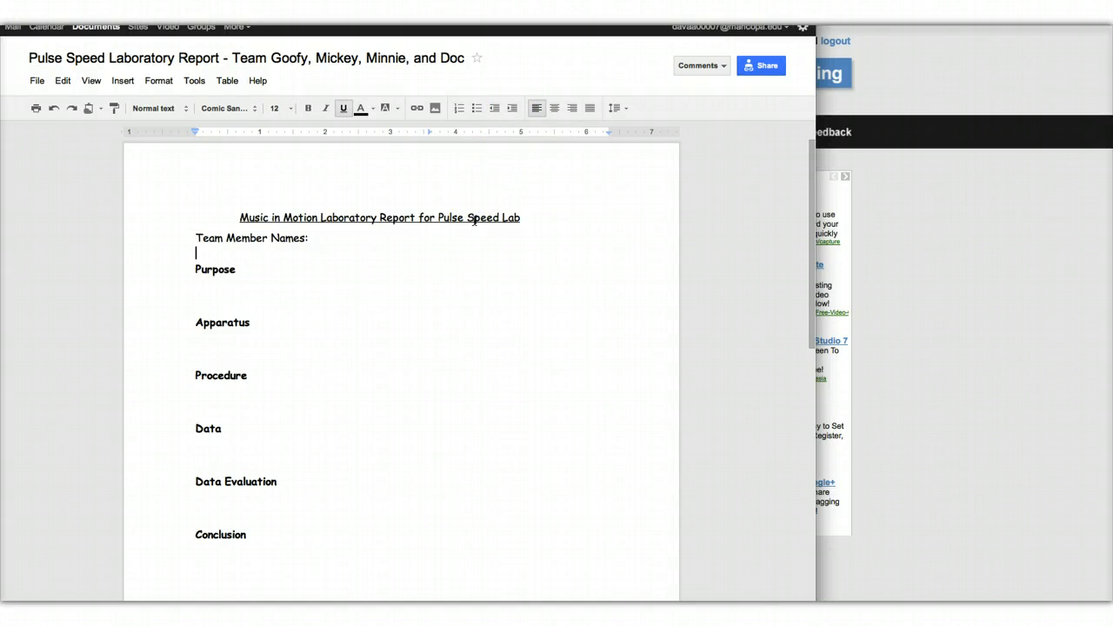
mouse_move(554, 224)
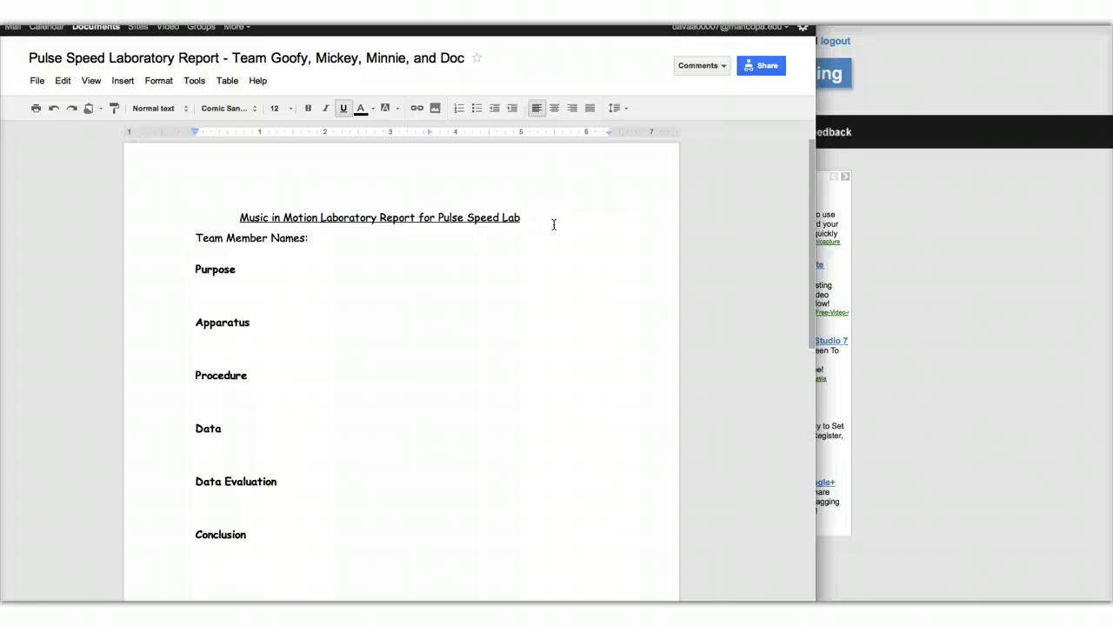
left_click(197, 253)
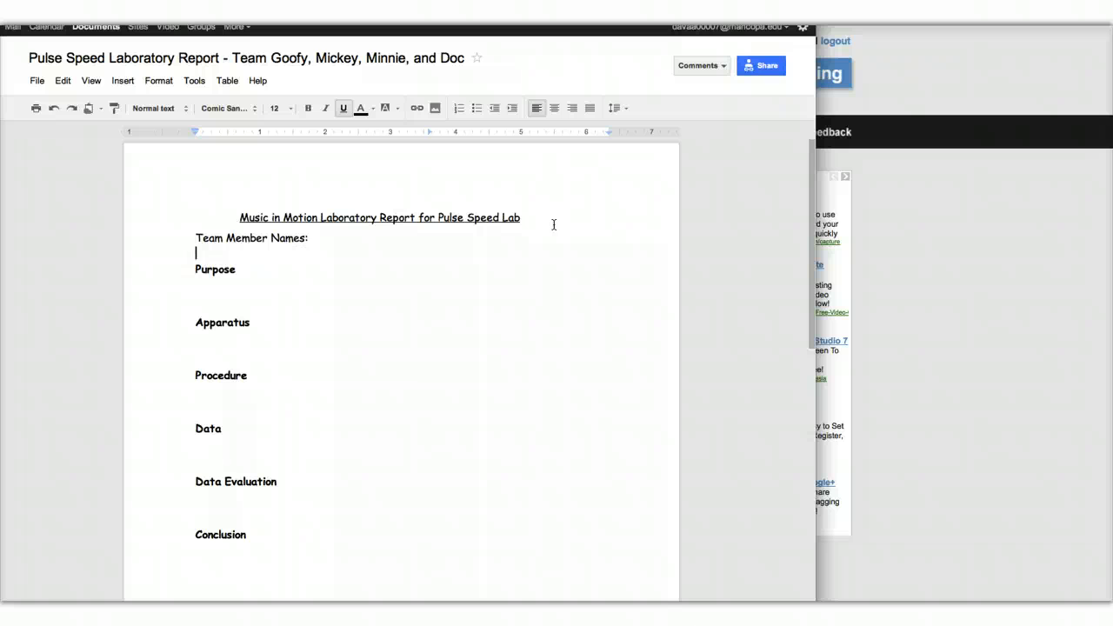